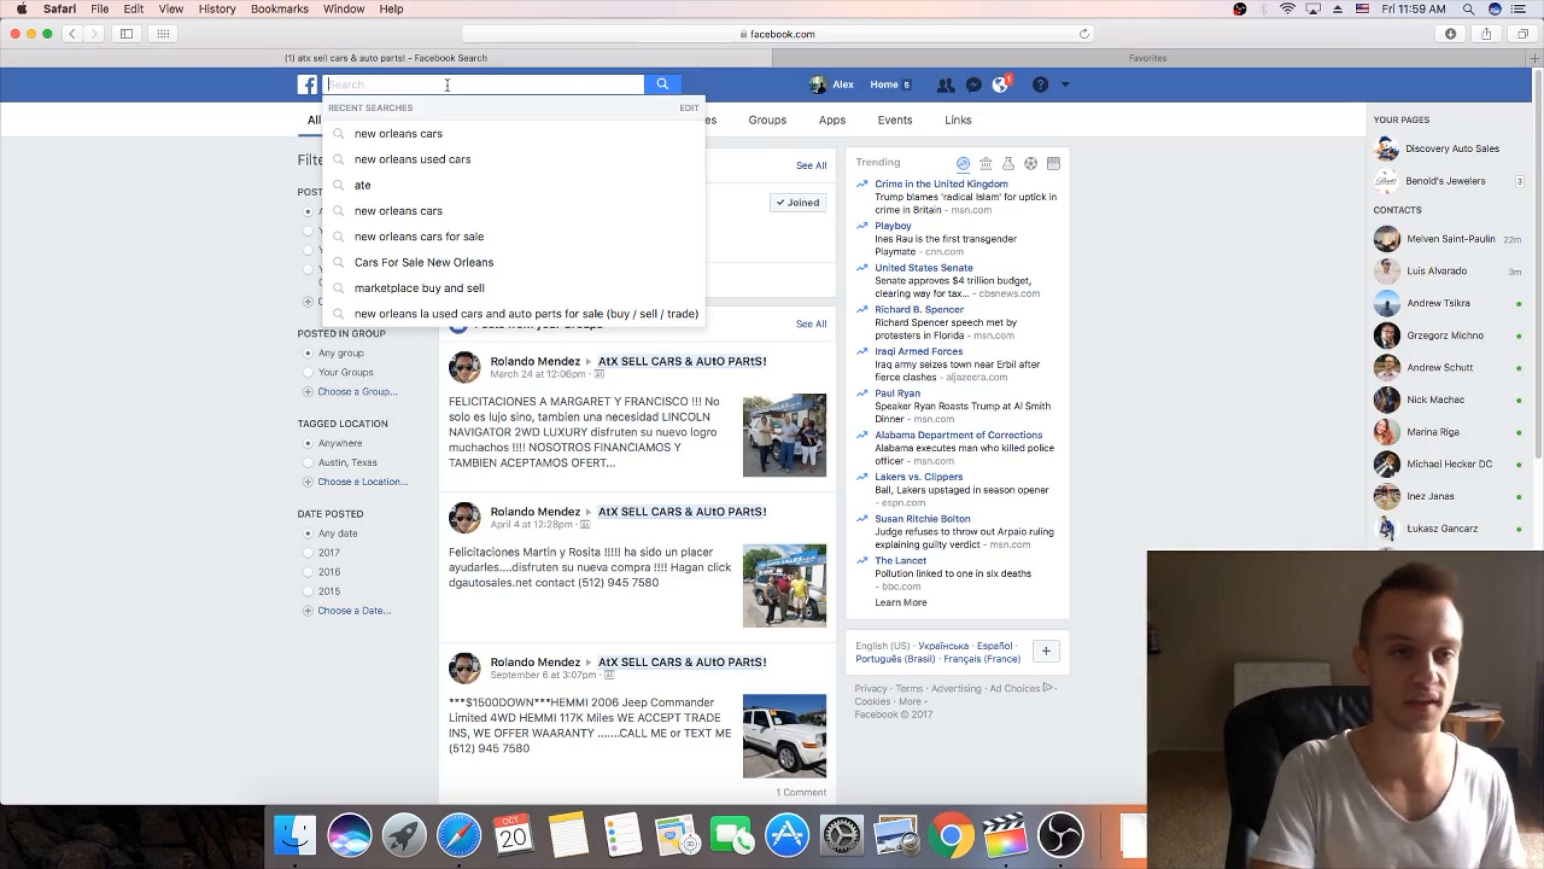
mouse_move(494, 98)
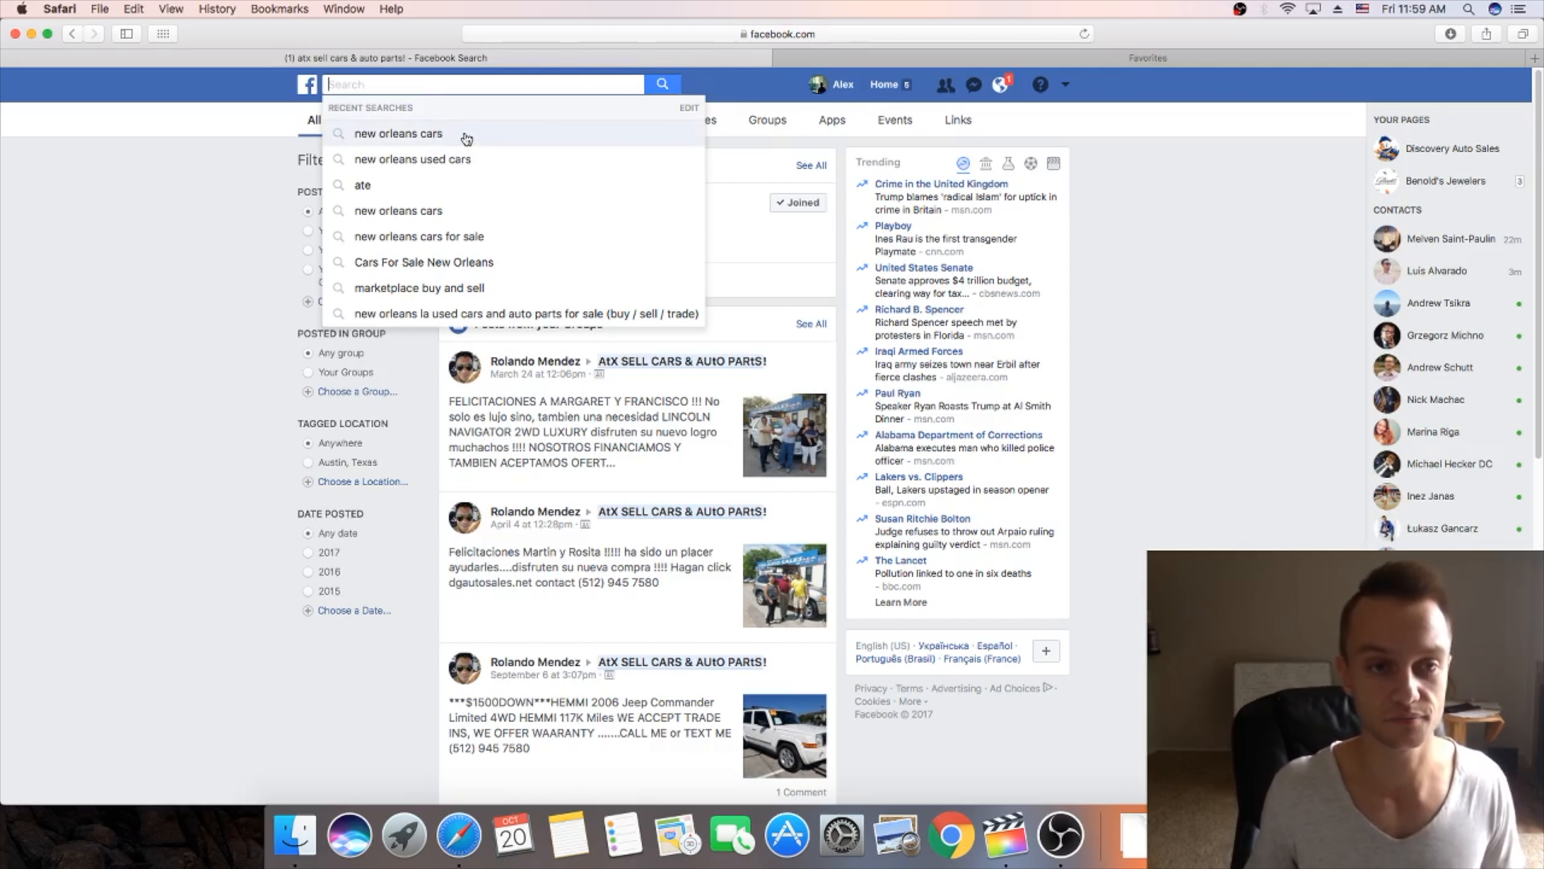
Step: Rerun the recent search 'new orleans cars' and browse the results
click(398, 133)
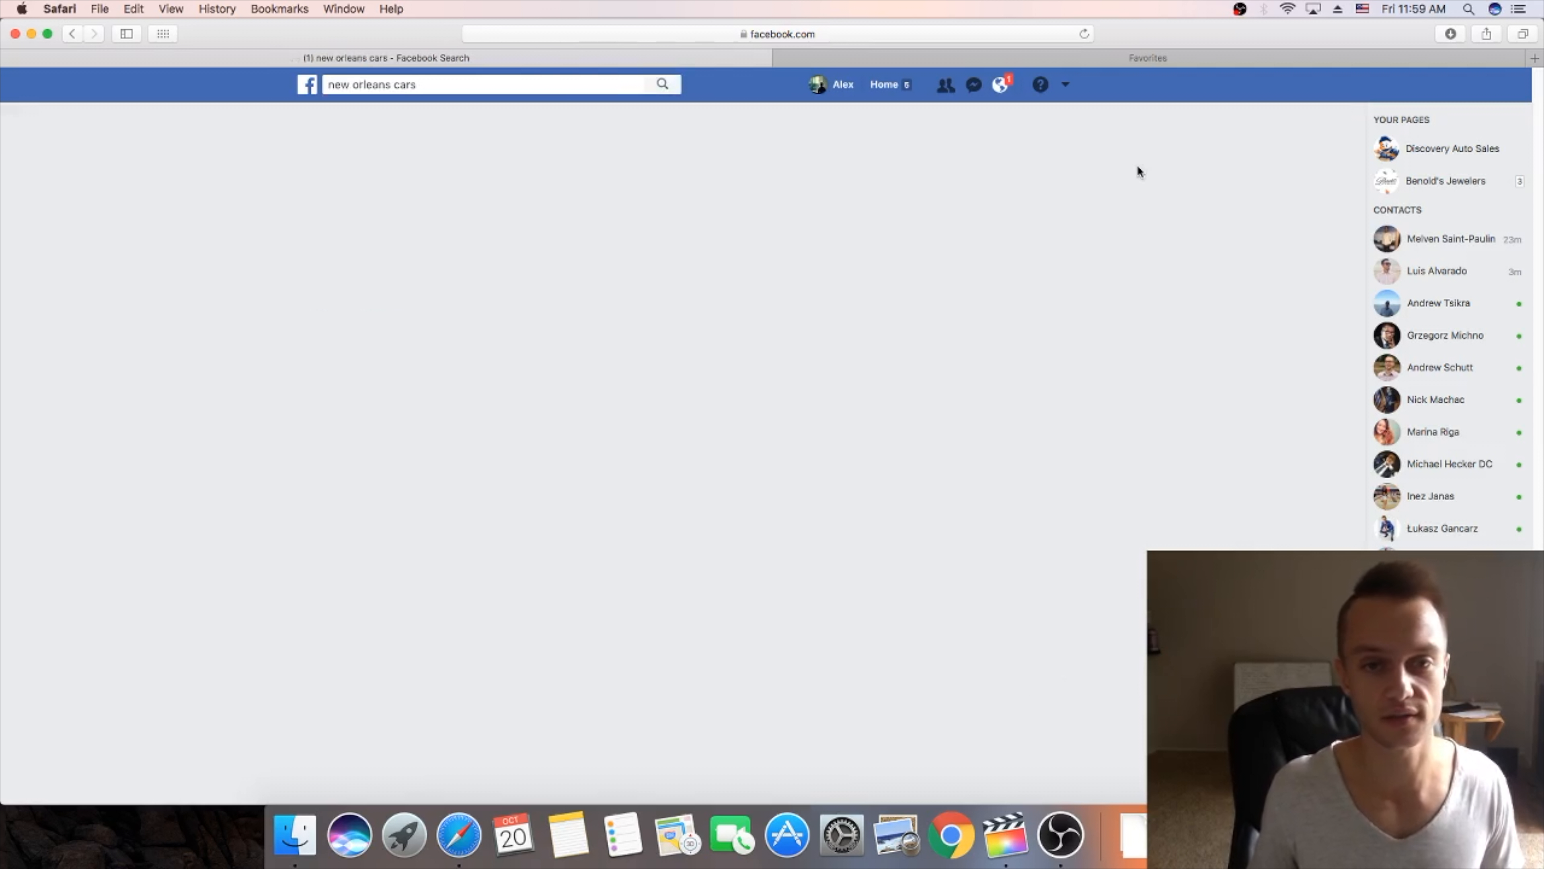
click(662, 83)
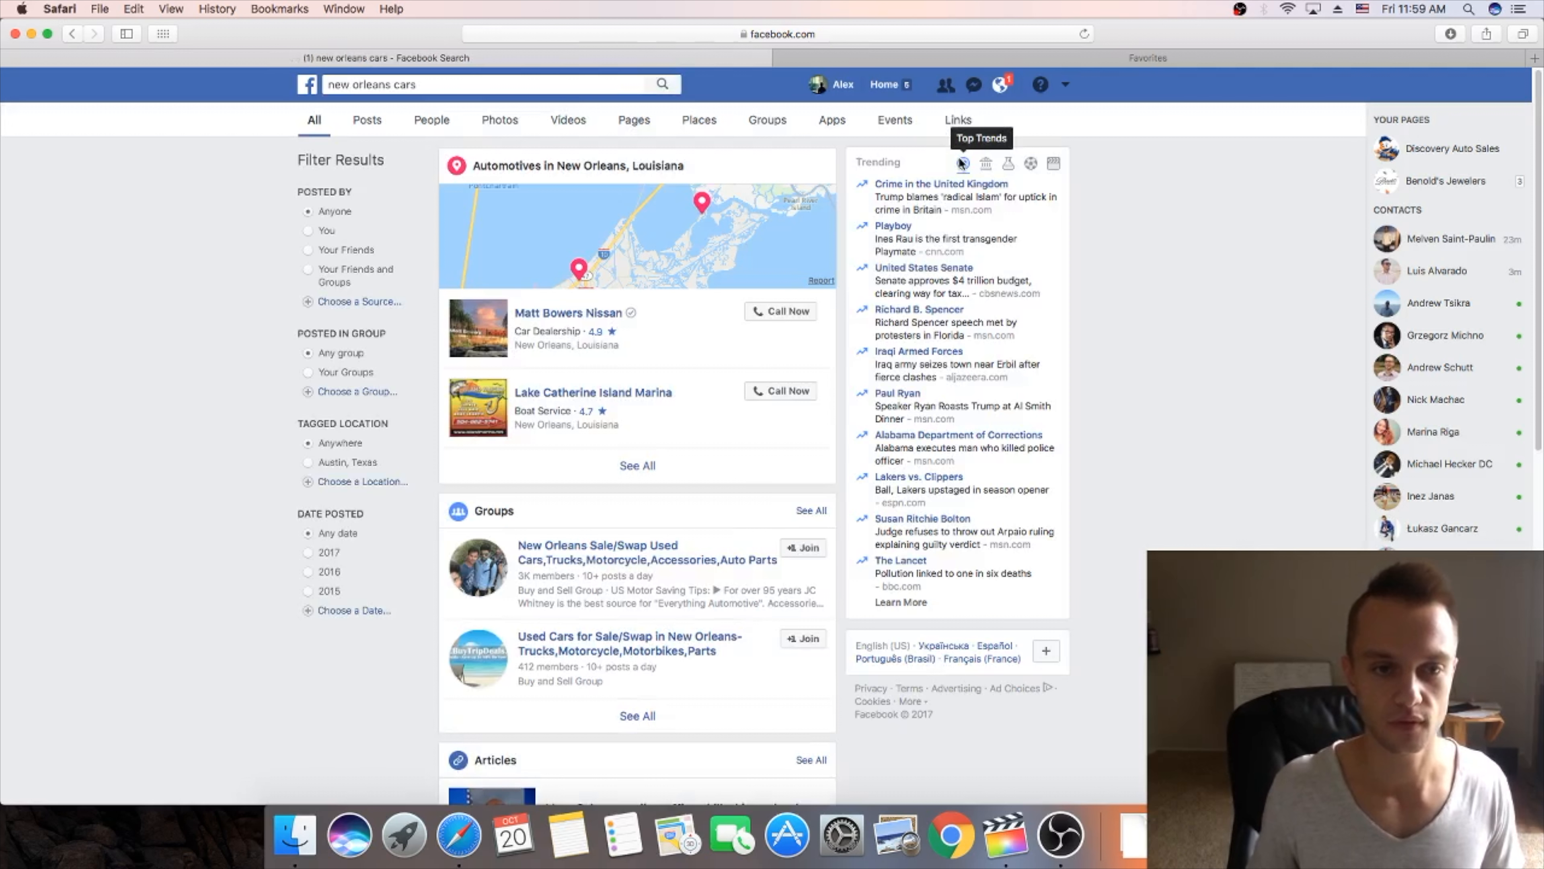
scroll(down, 3)
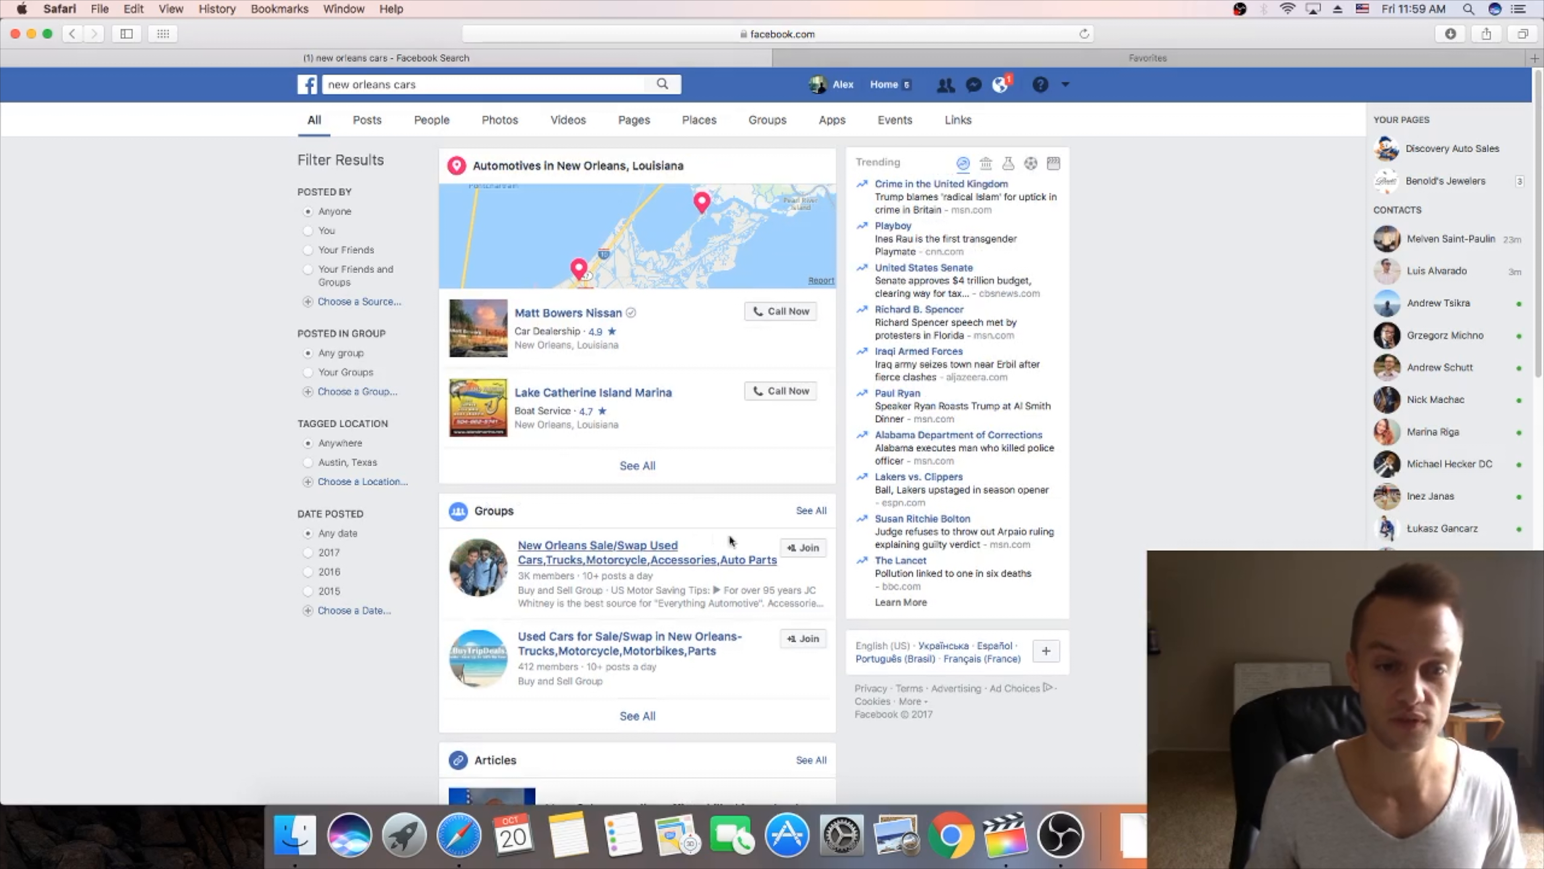
mouse_move(793, 180)
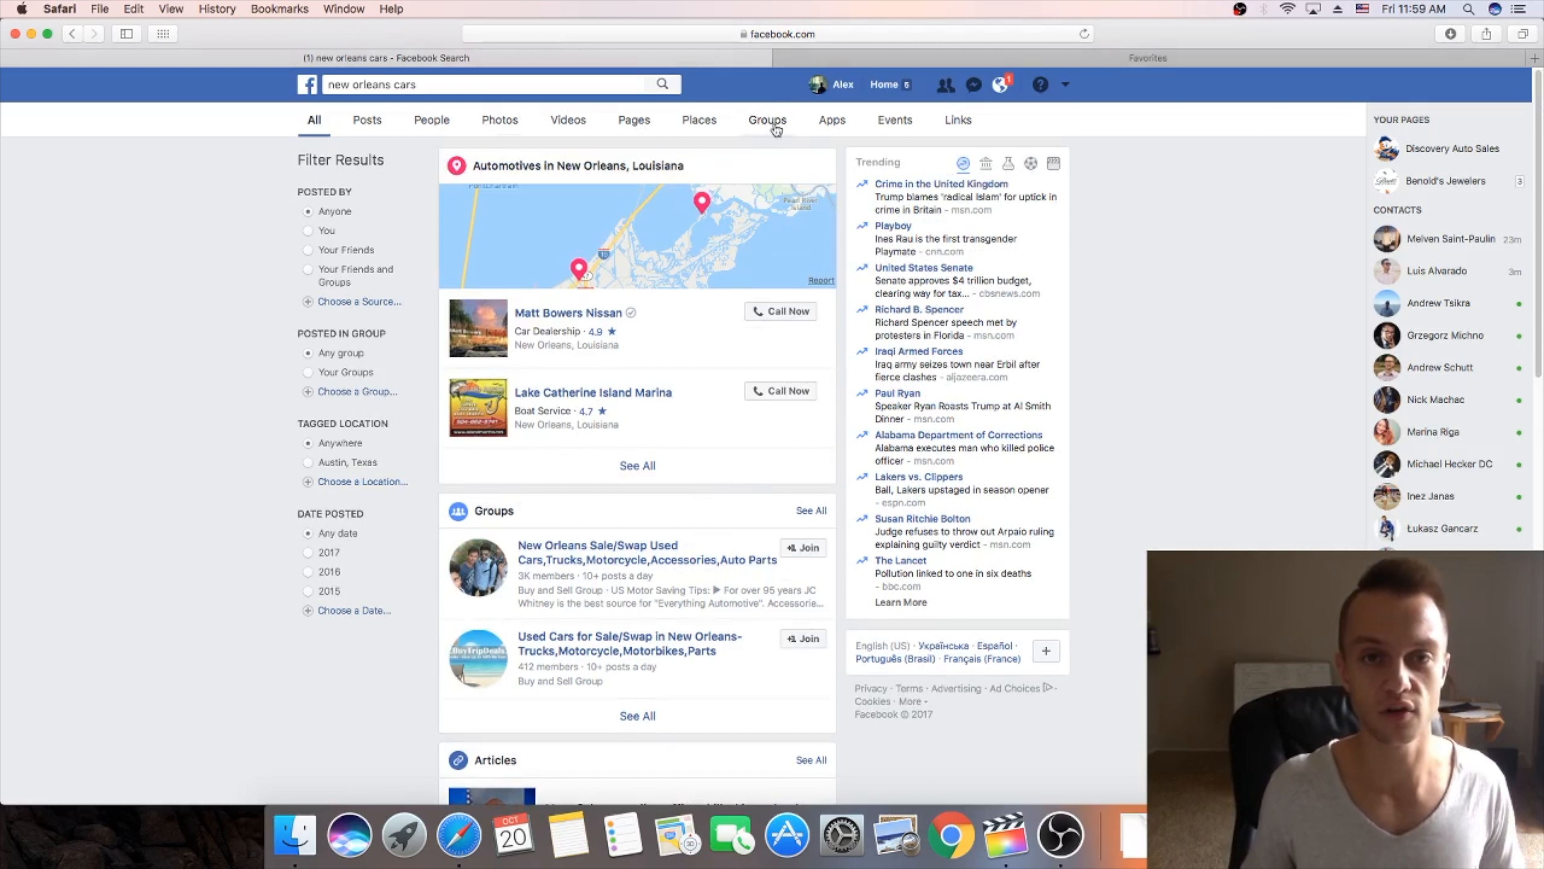
Step: Filter results to Groups and briefly visit the Used Cars for Sale/Swap in New Orleans group
click(767, 119)
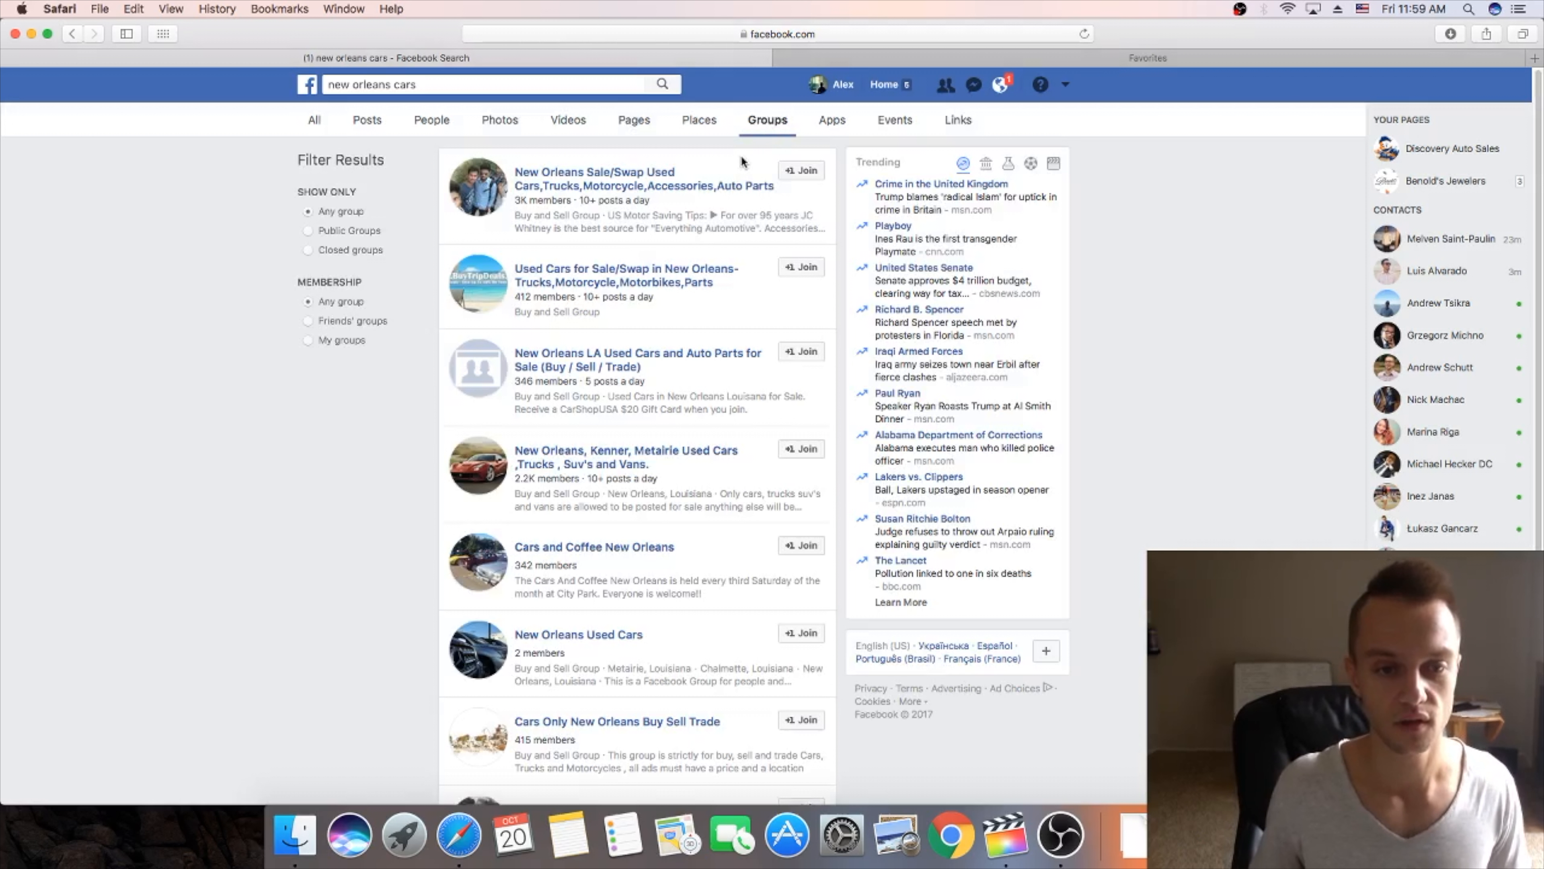
mouse_move(724, 202)
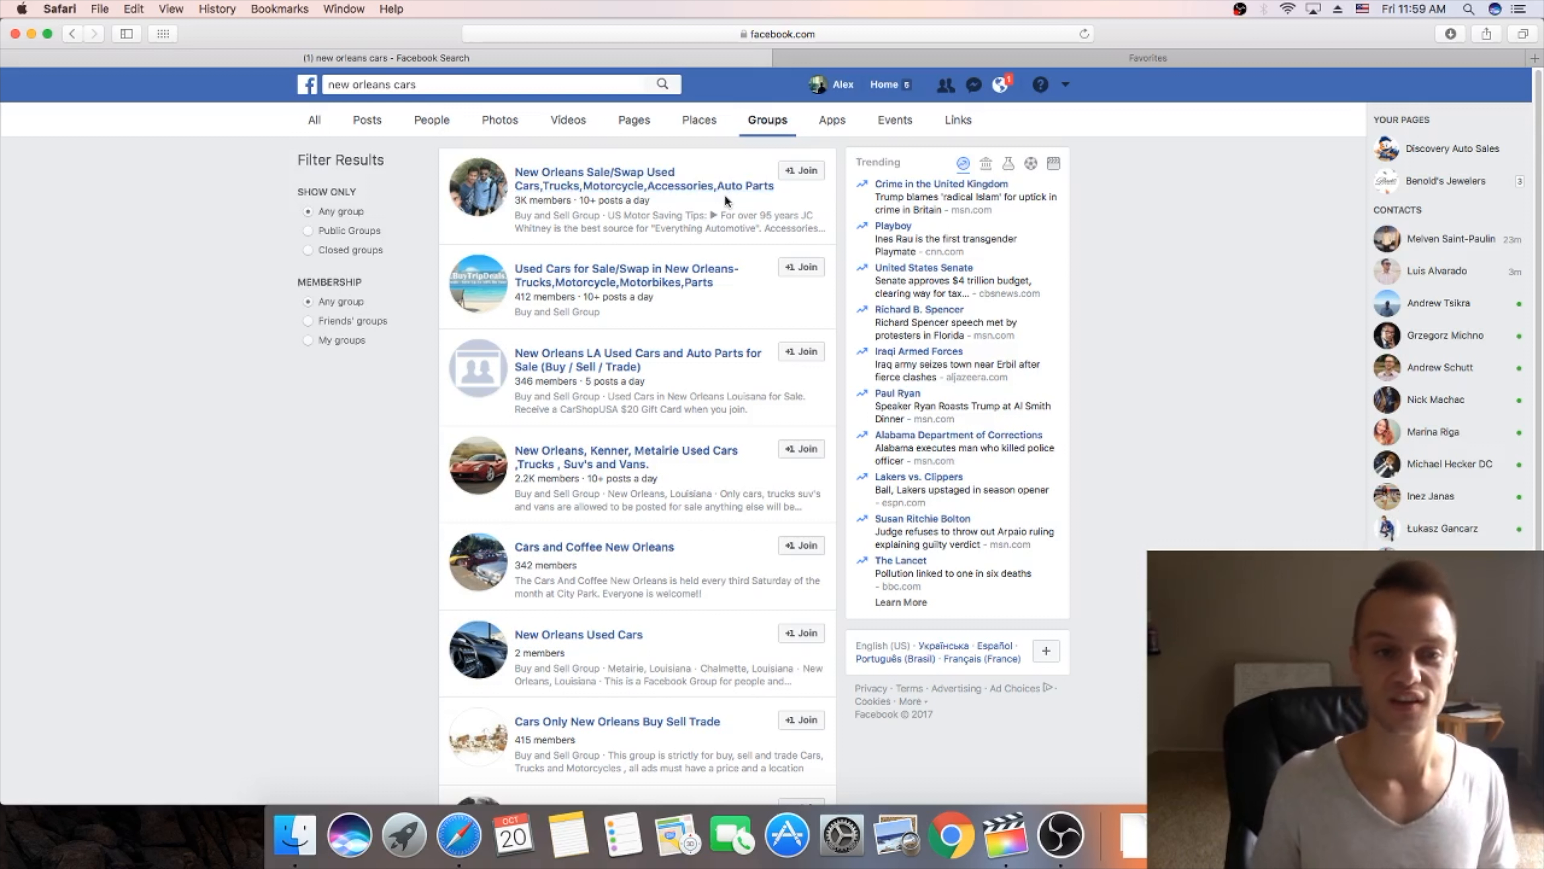
mouse_move(763, 345)
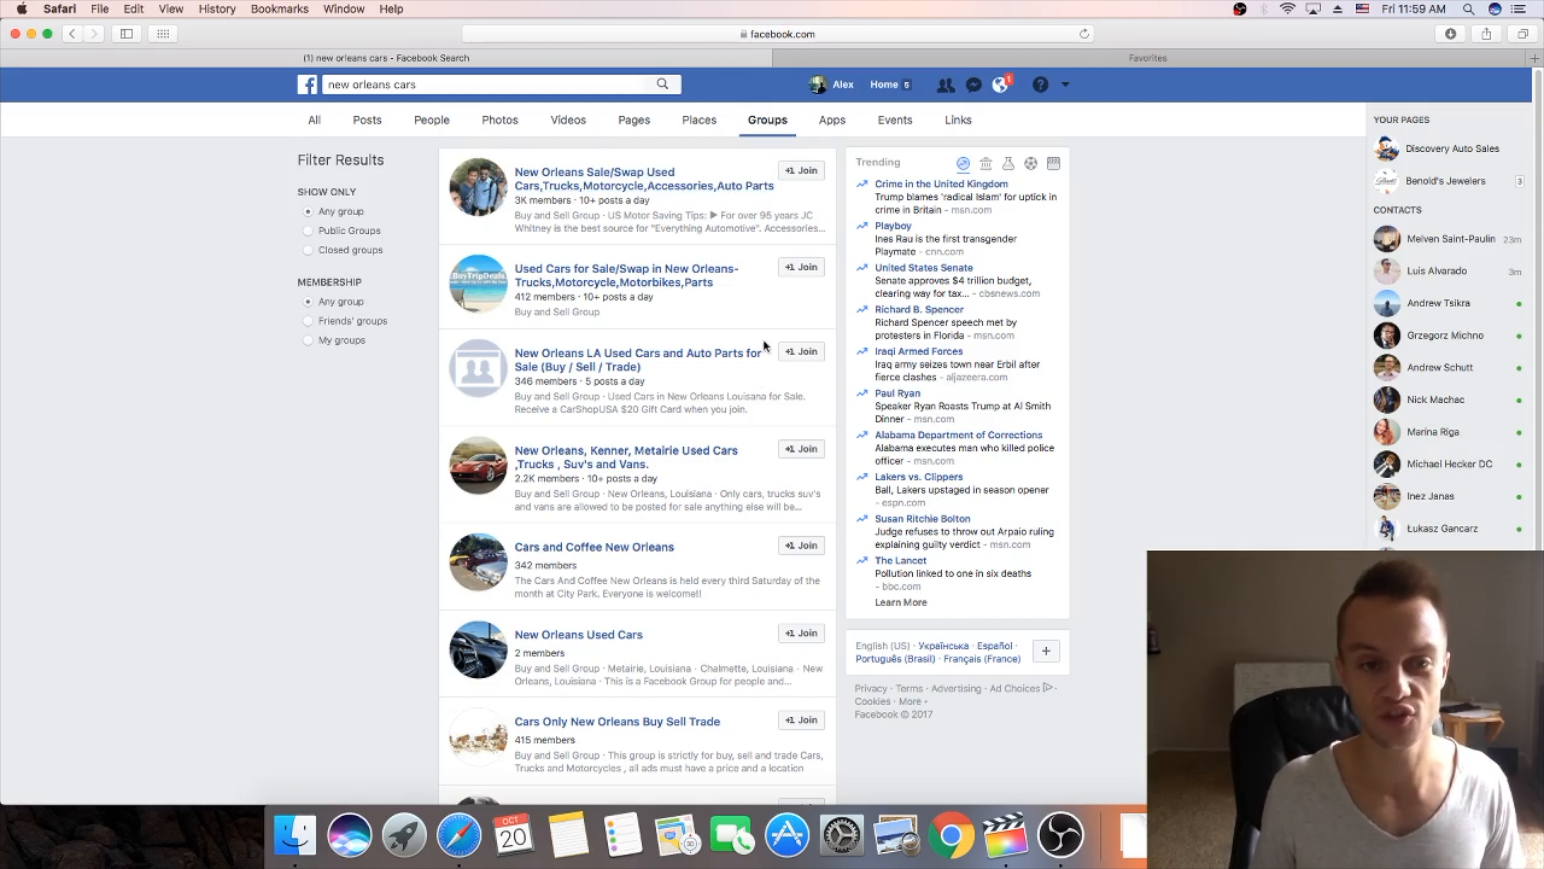
mouse_move(686, 283)
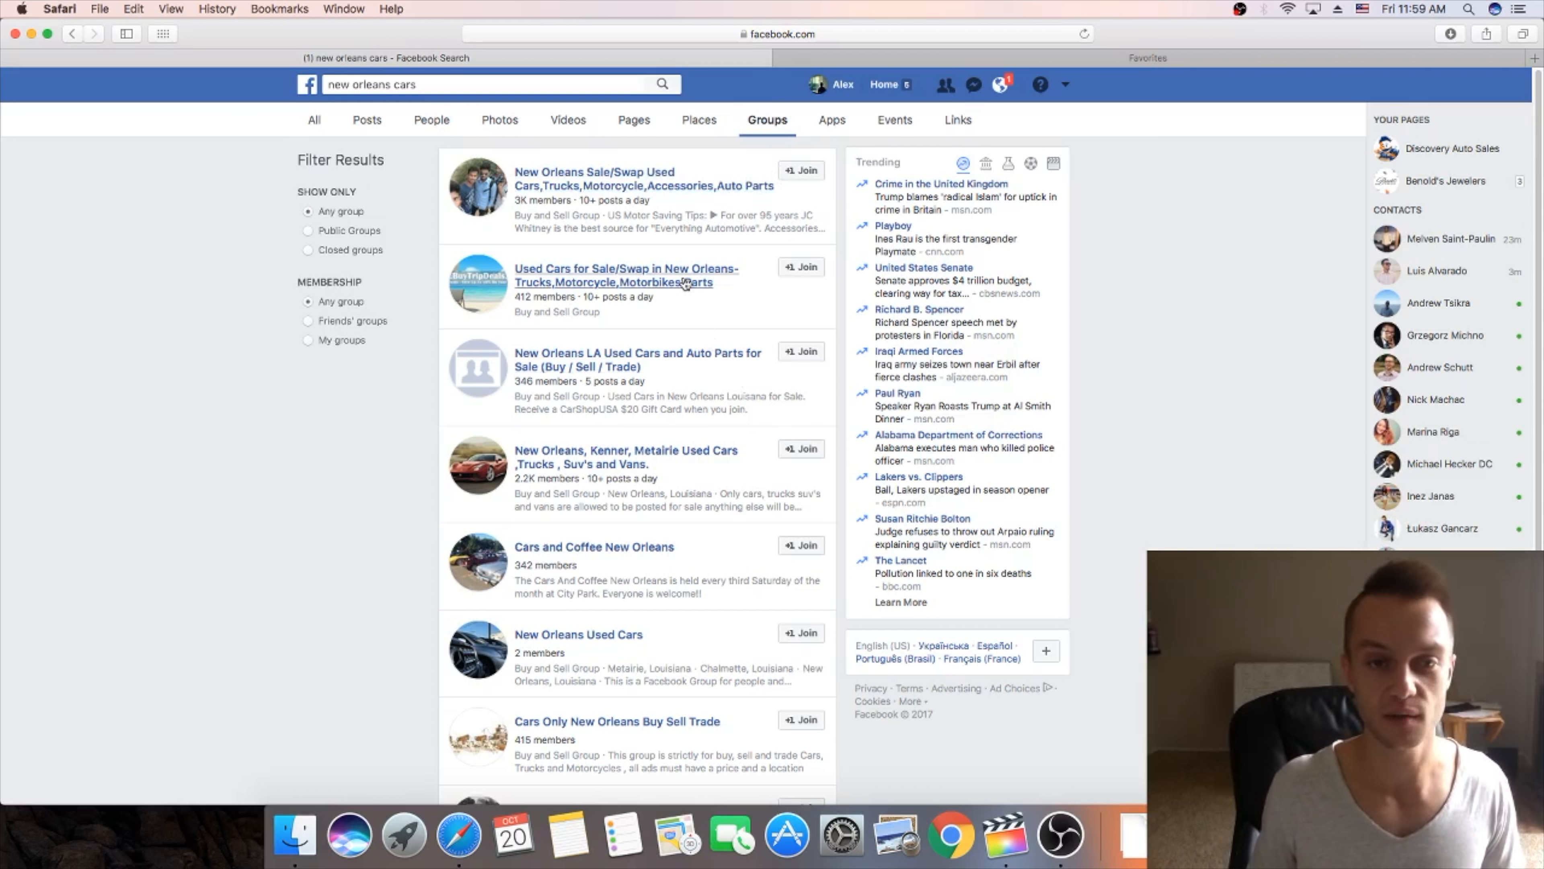
click(626, 268)
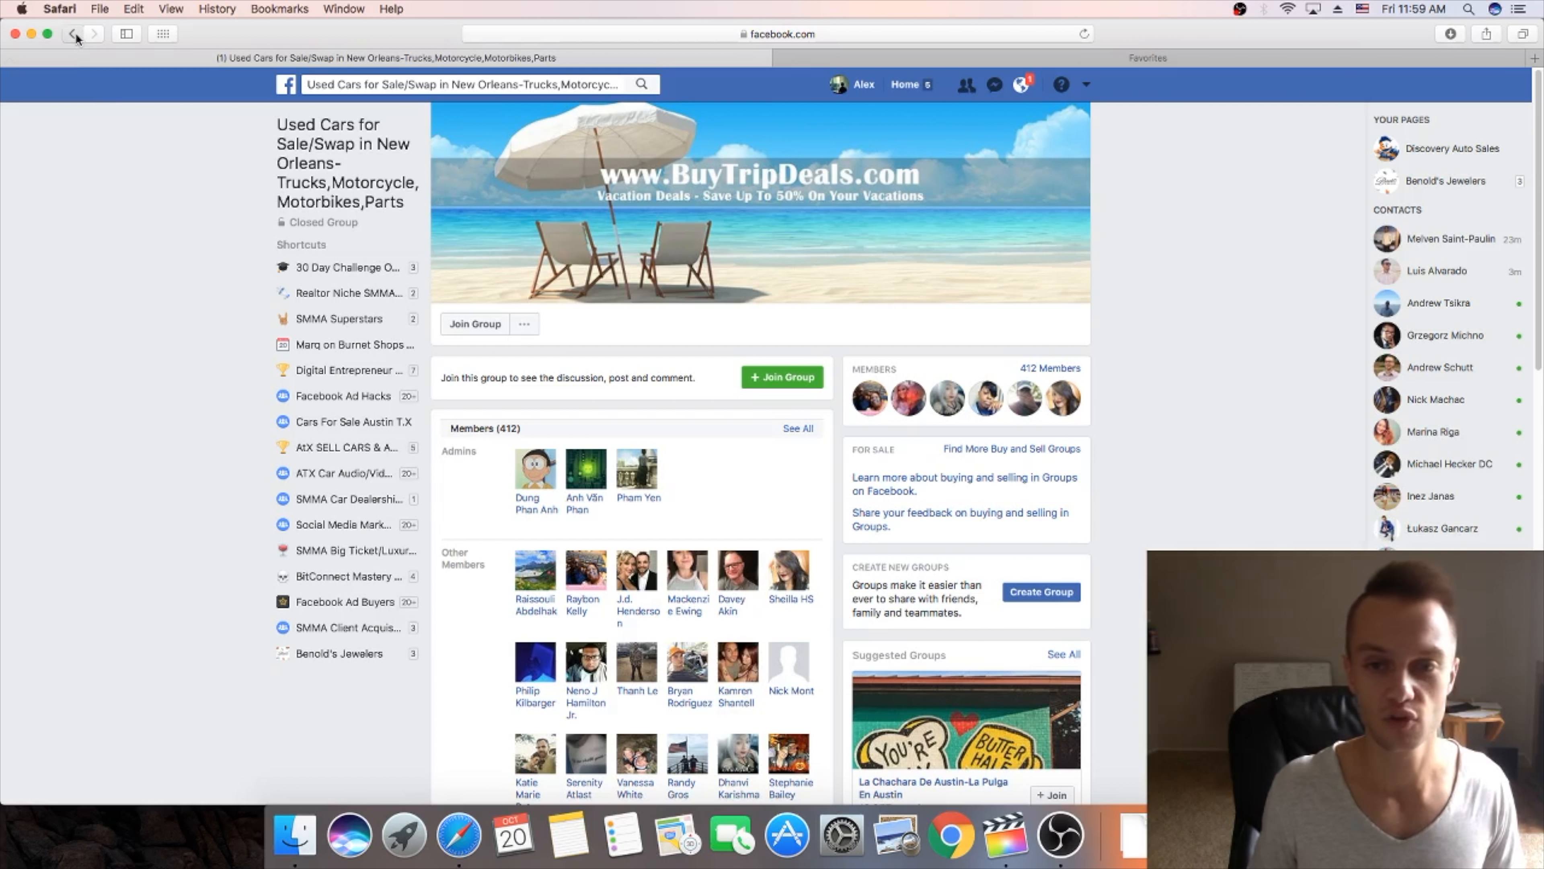
click(71, 34)
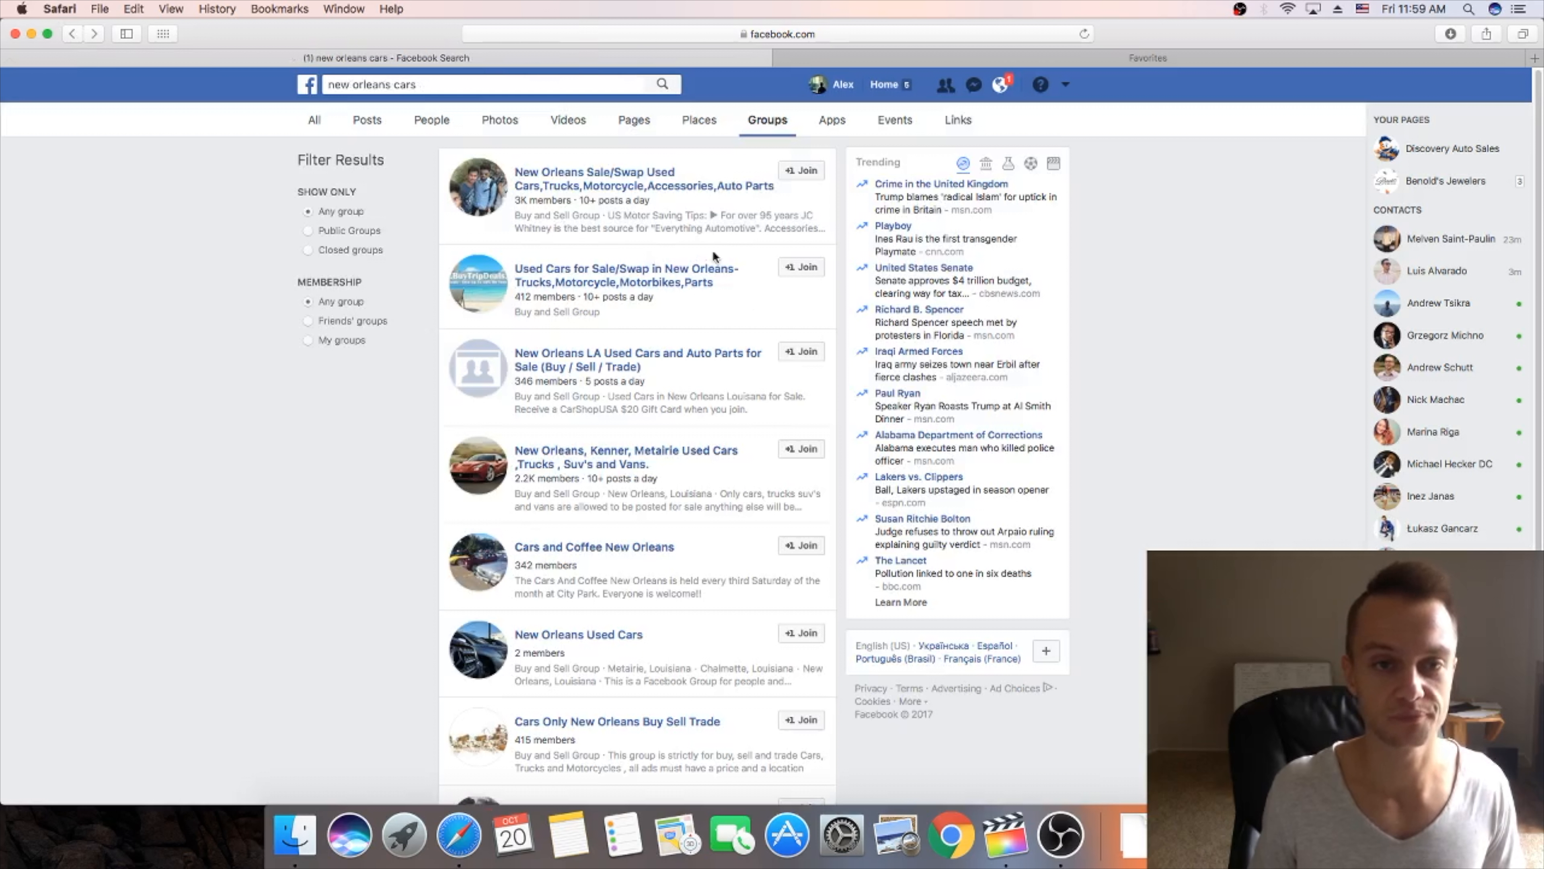
mouse_move(707, 246)
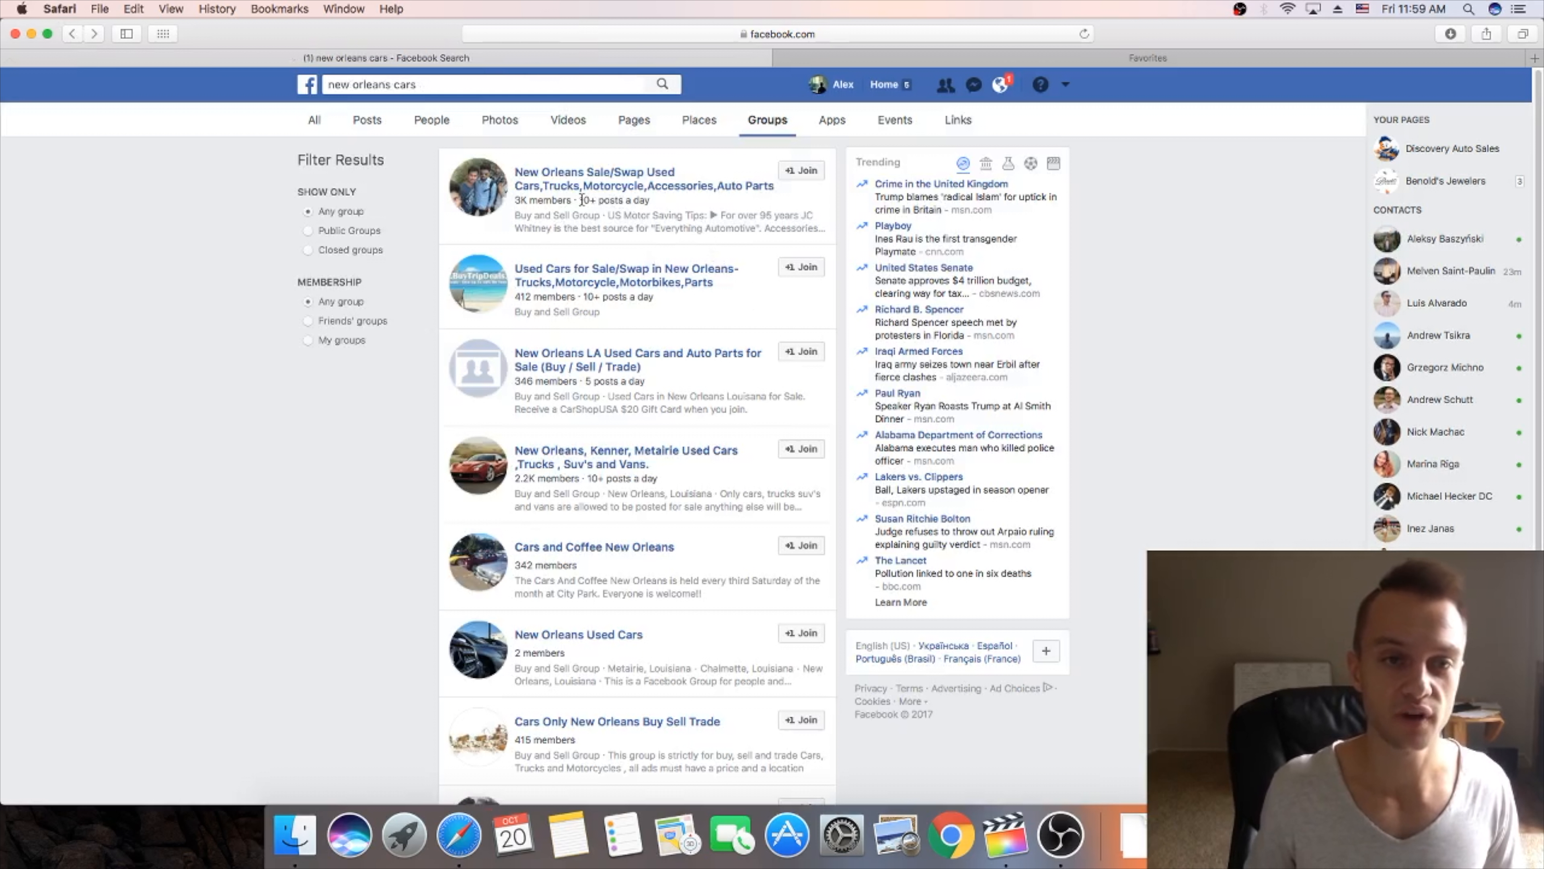
mouse_move(578, 201)
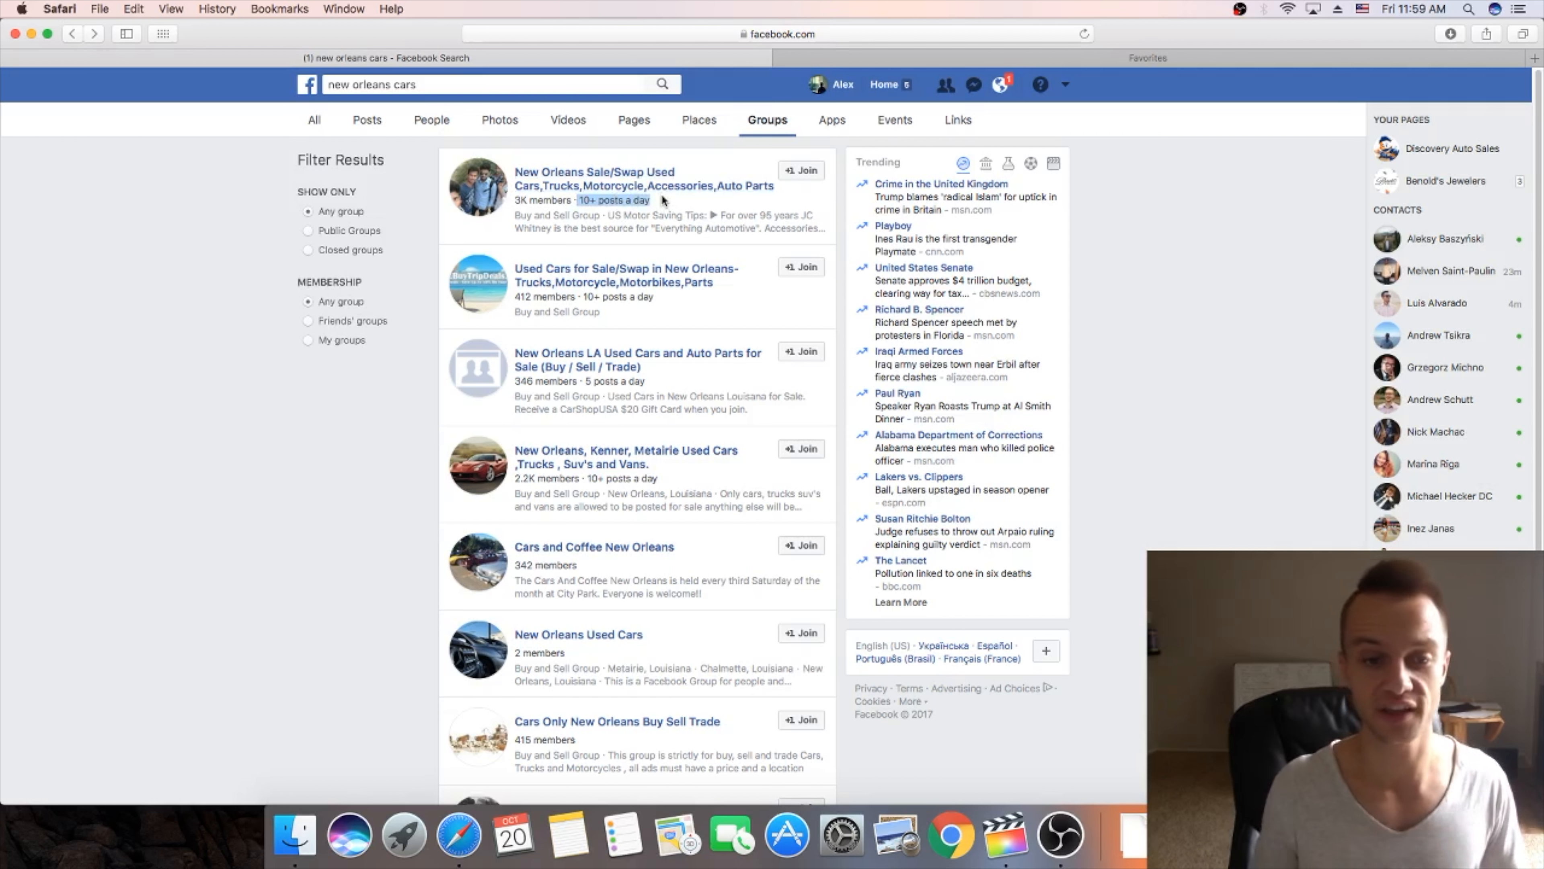
mouse_move(671, 215)
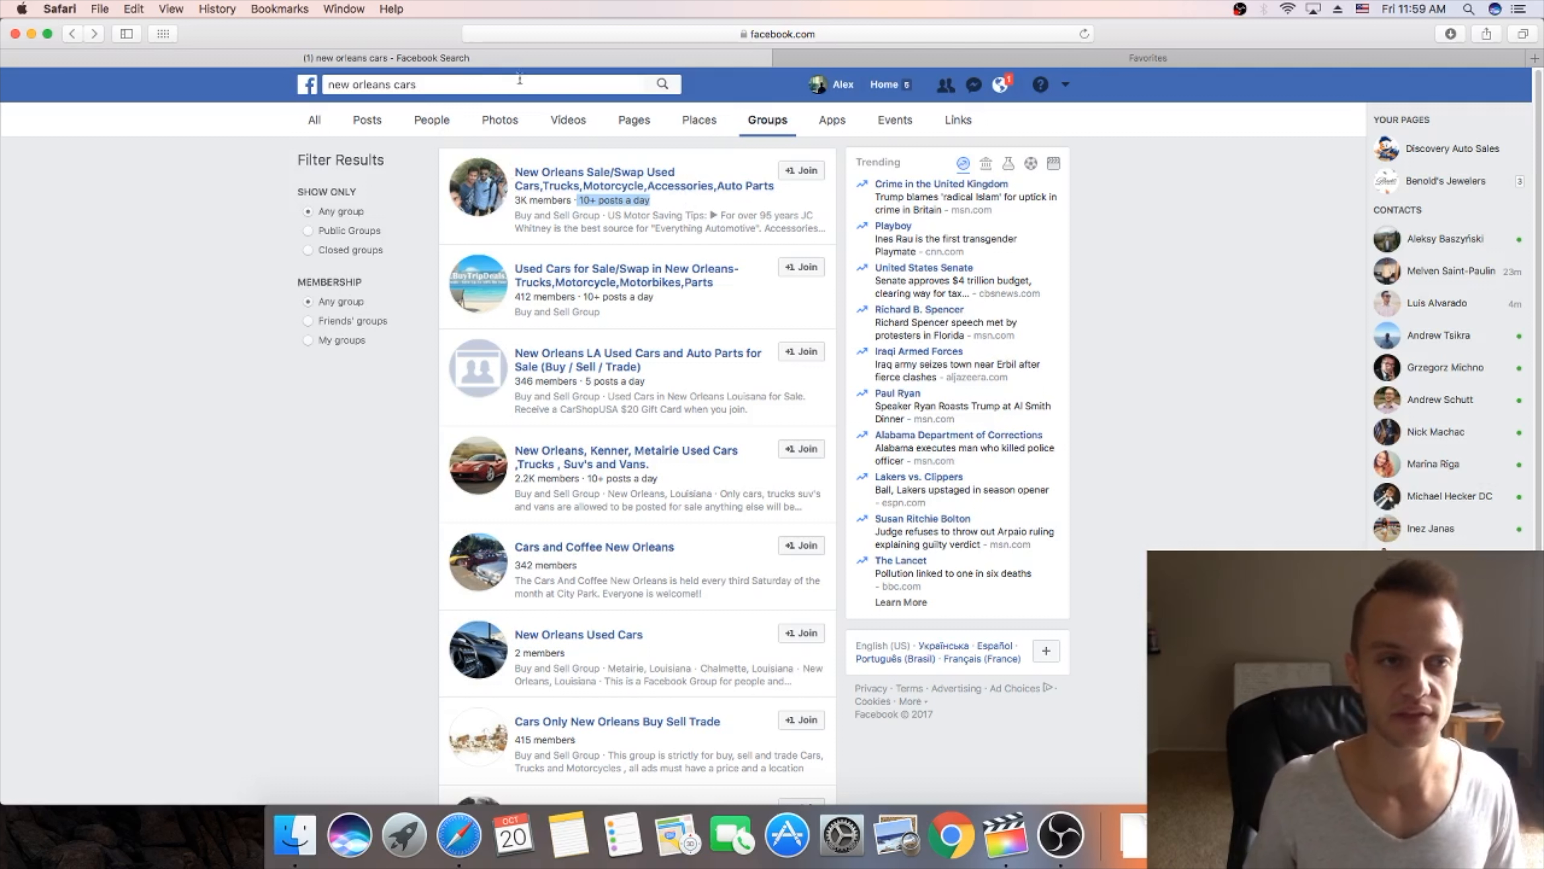
Step: Bring up and dismiss the search suggestions, staying on the group results
click(424, 83)
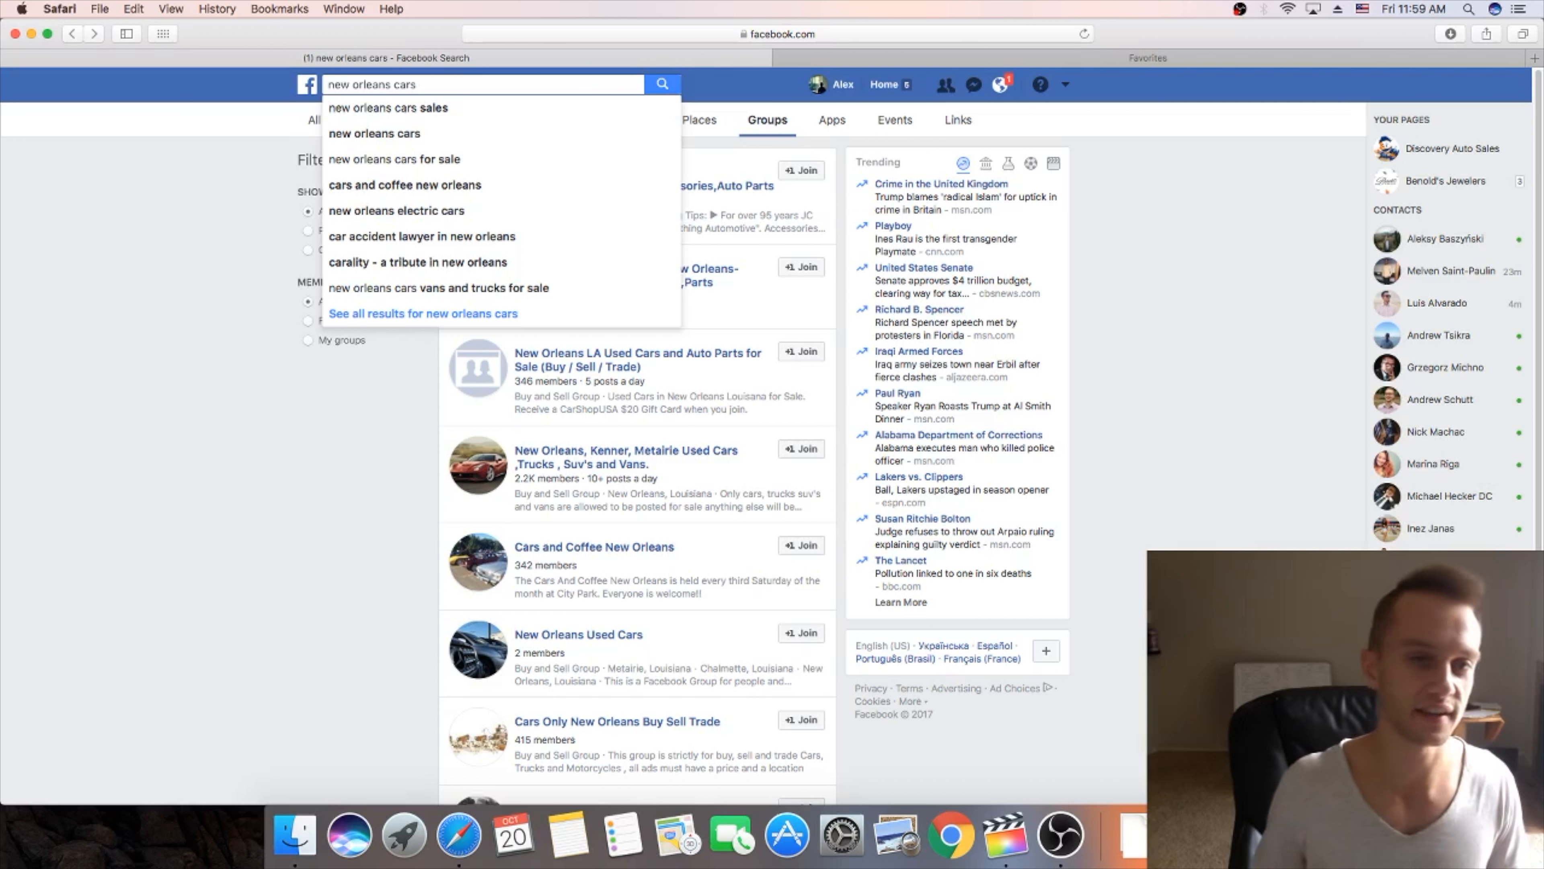
click(388, 107)
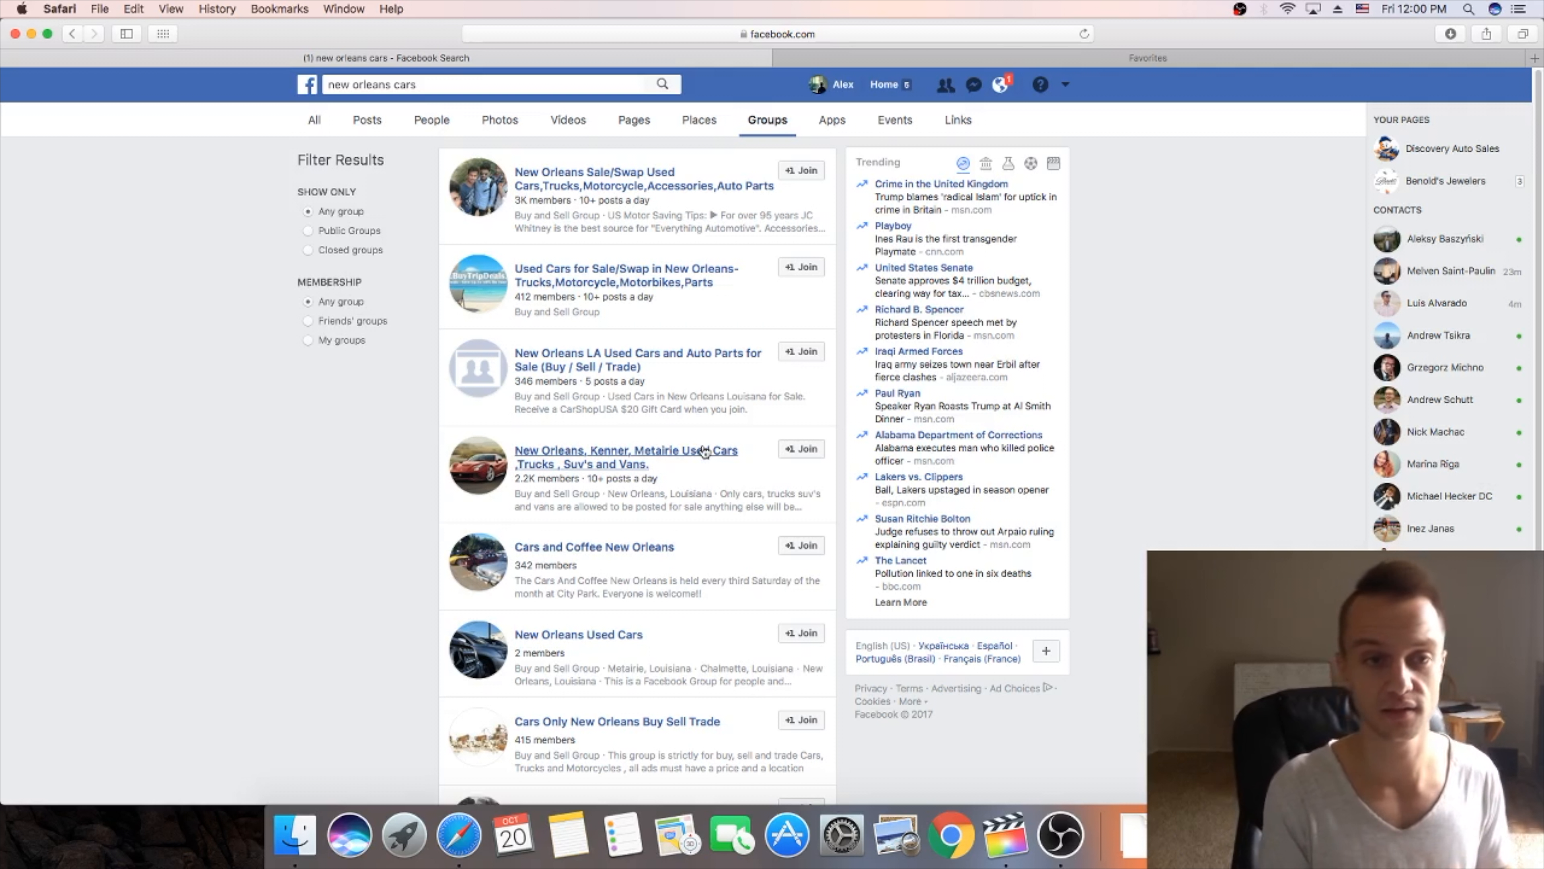
mouse_move(622, 318)
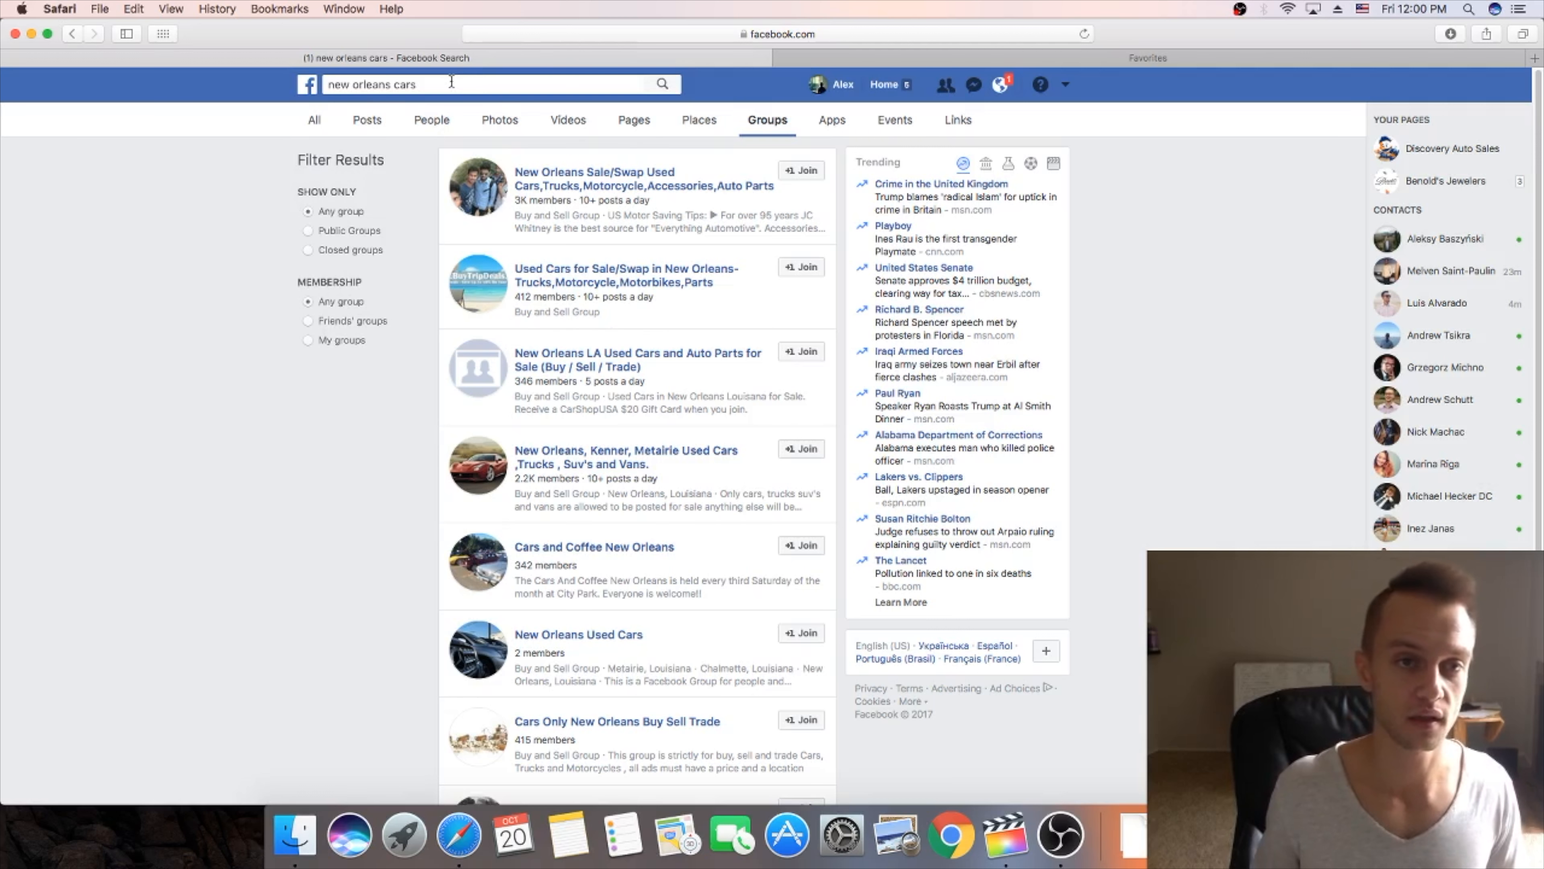
Step: Search 'atx', enter the ATX Car Audio/Video/Custom Work group's Your Items and view the 2011 KIA OPTIMA LX listing
text(atx)
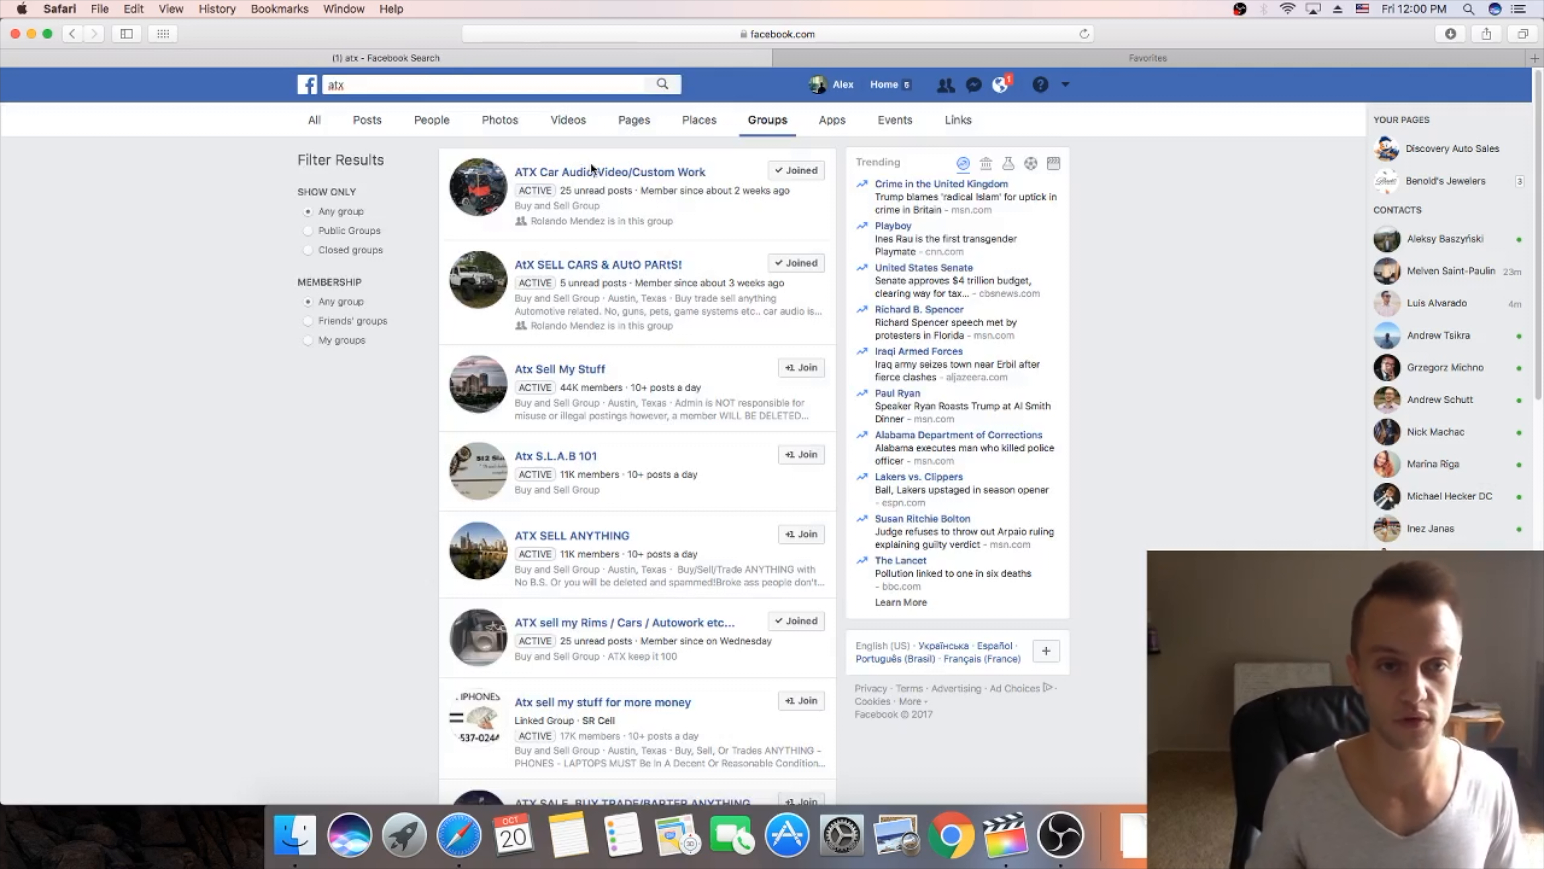
click(610, 171)
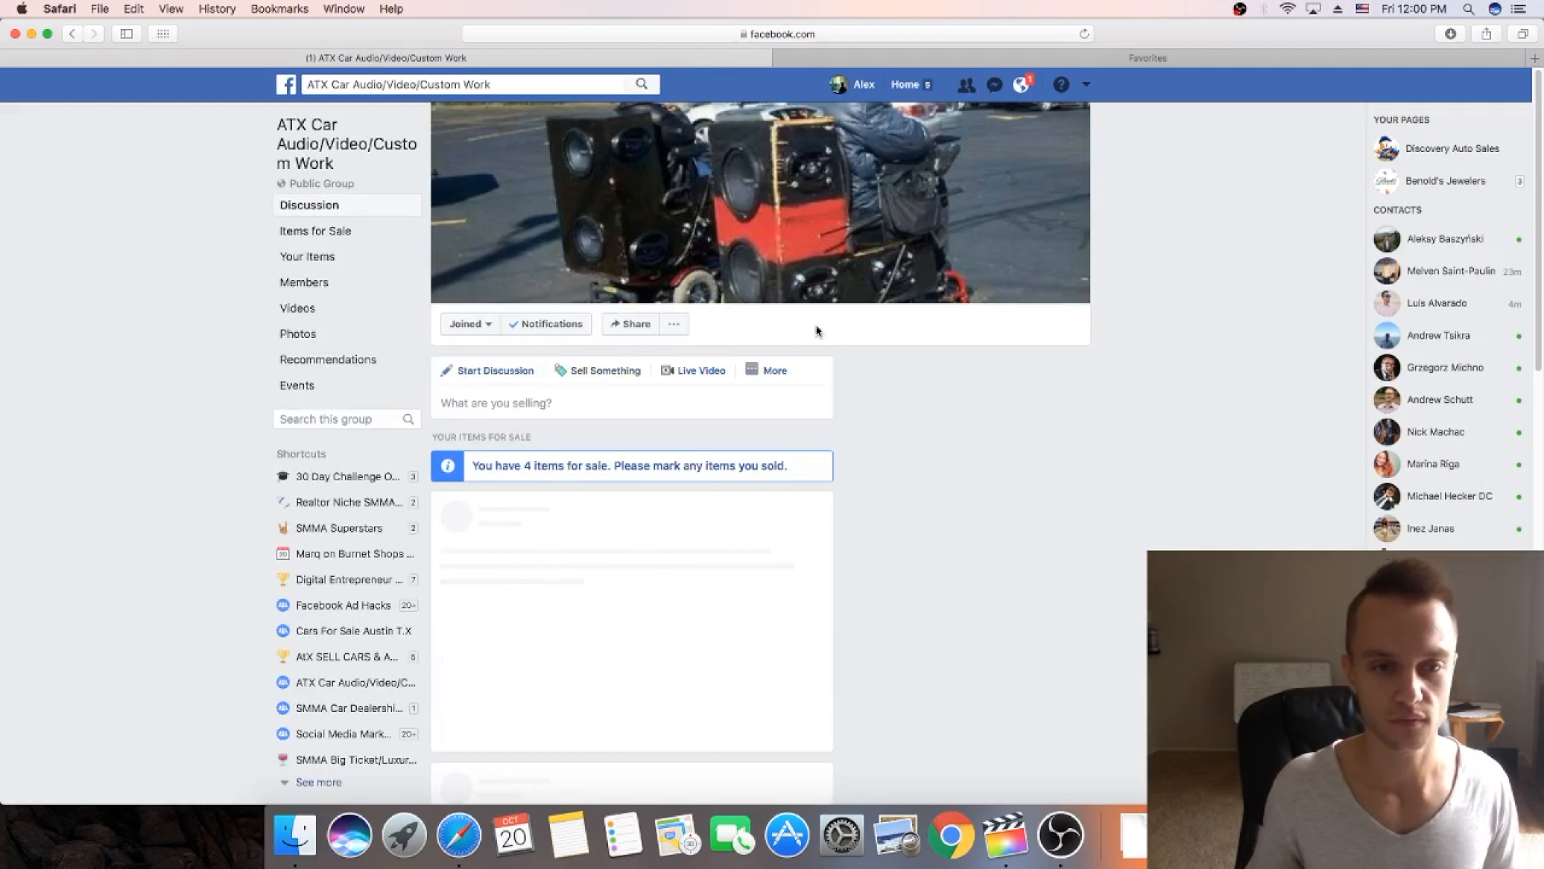
click(308, 256)
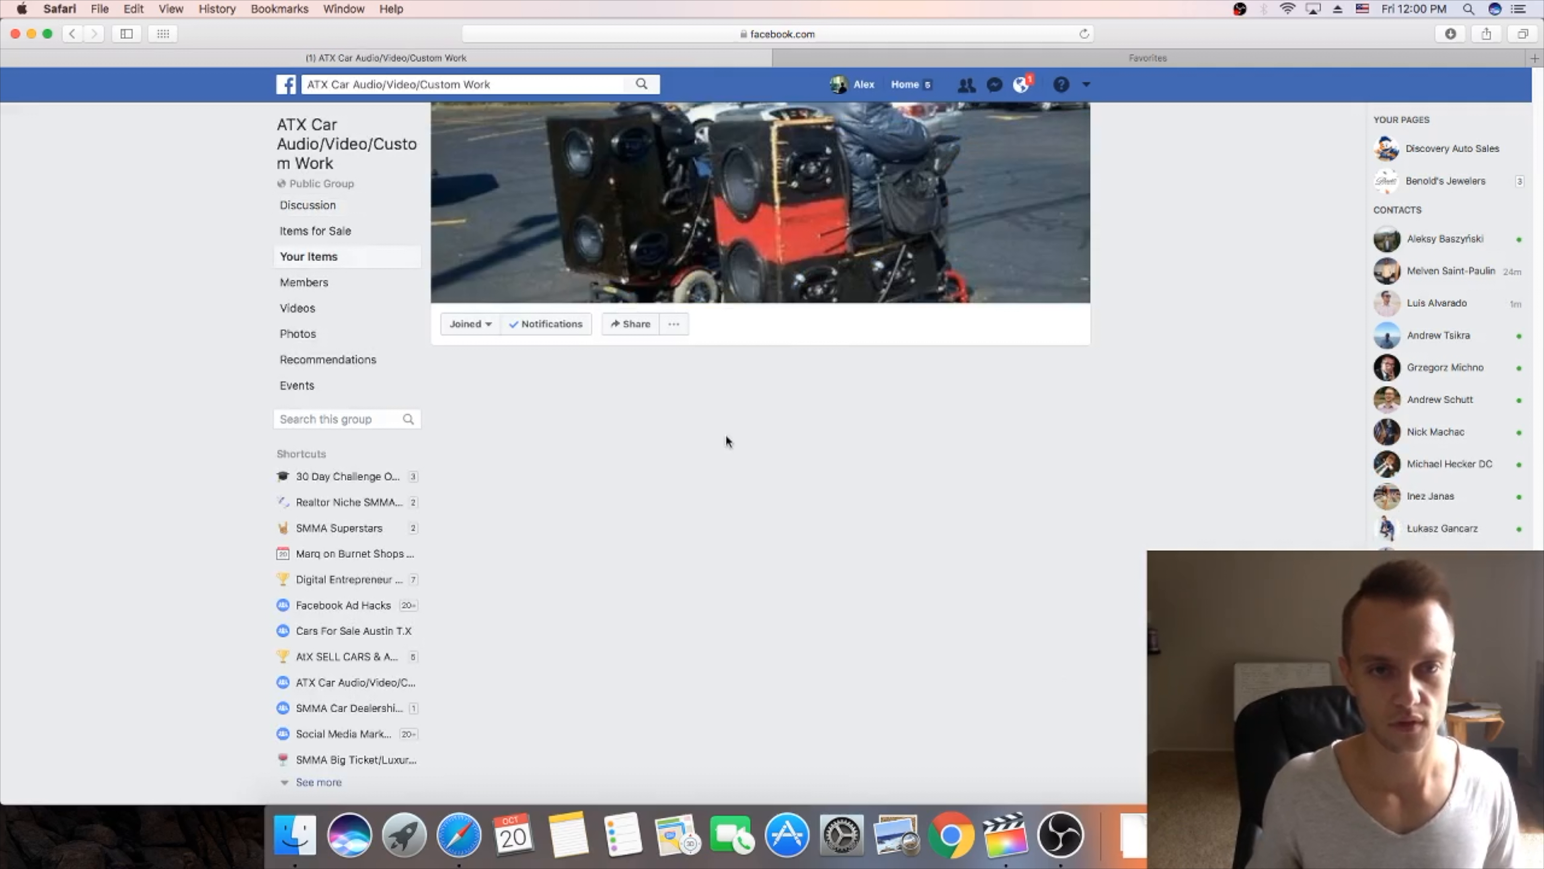
click(308, 256)
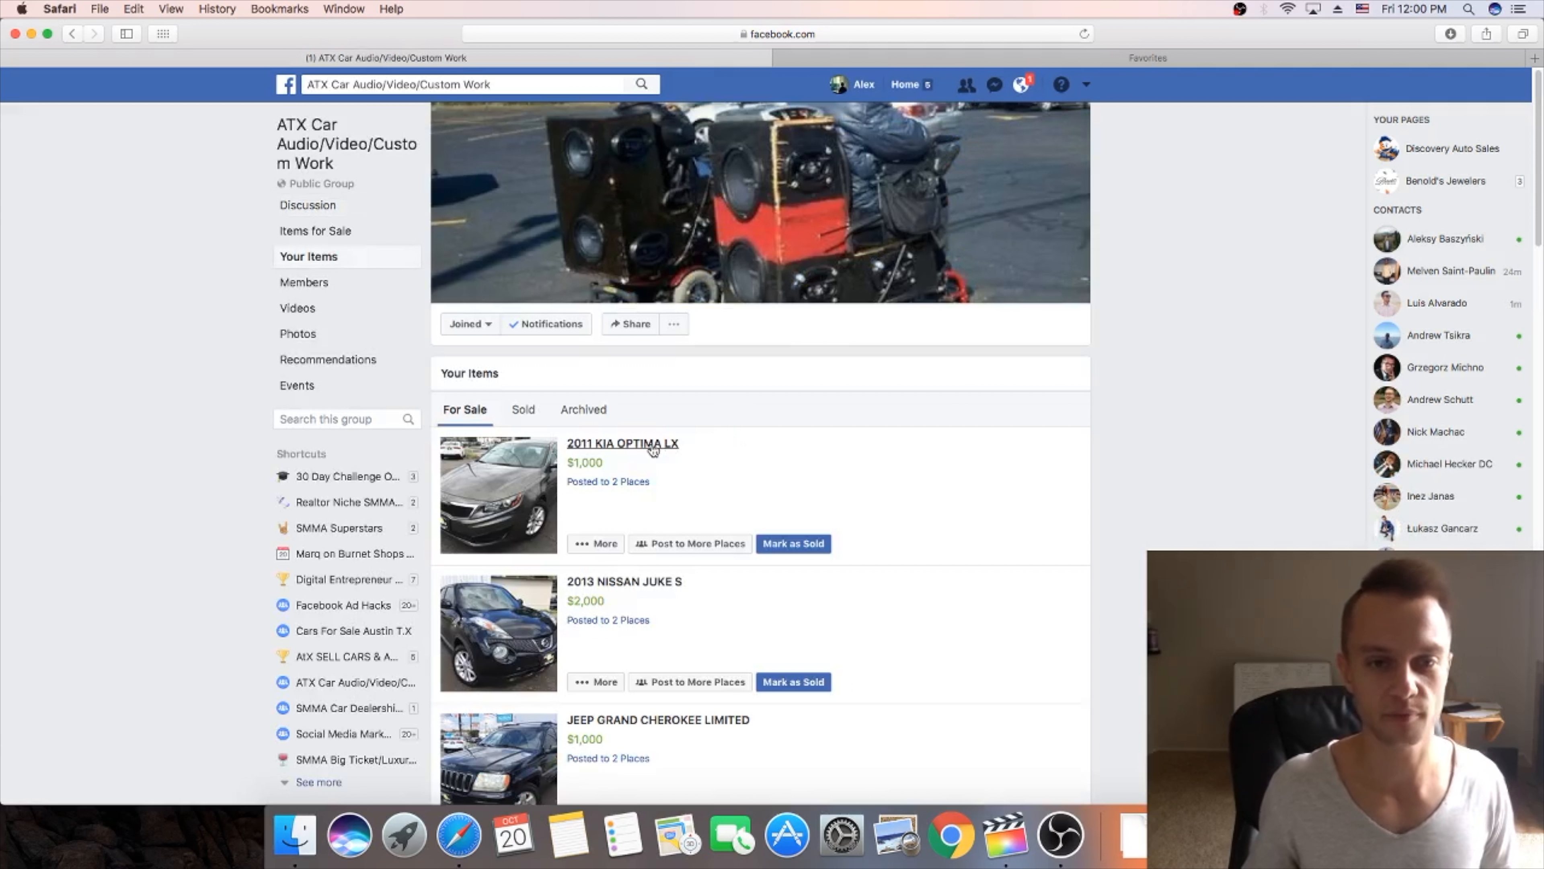
click(622, 443)
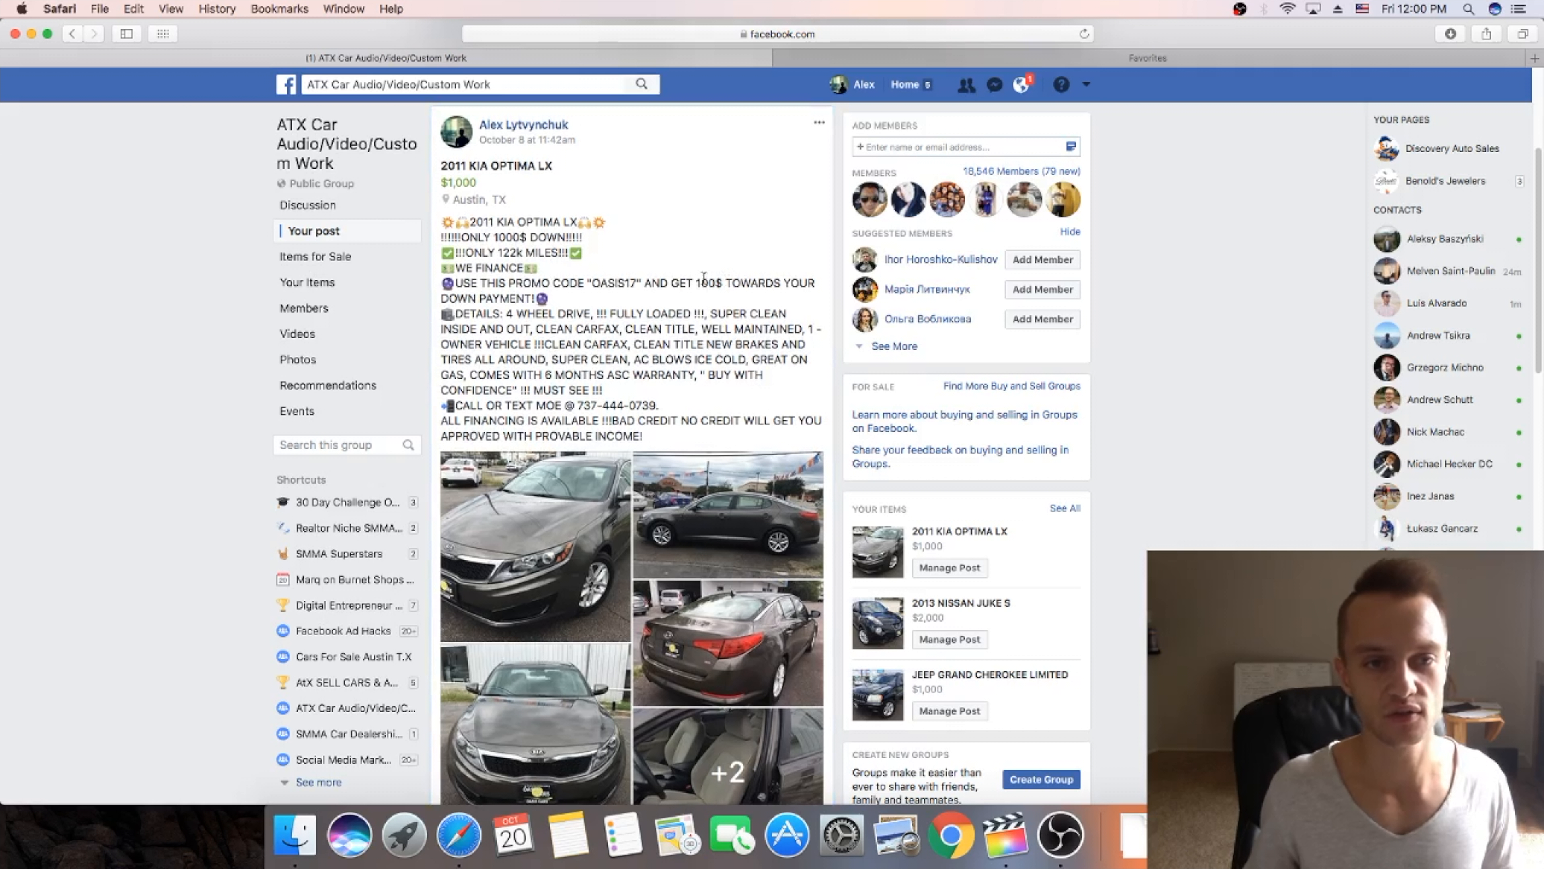
mouse_move(611, 224)
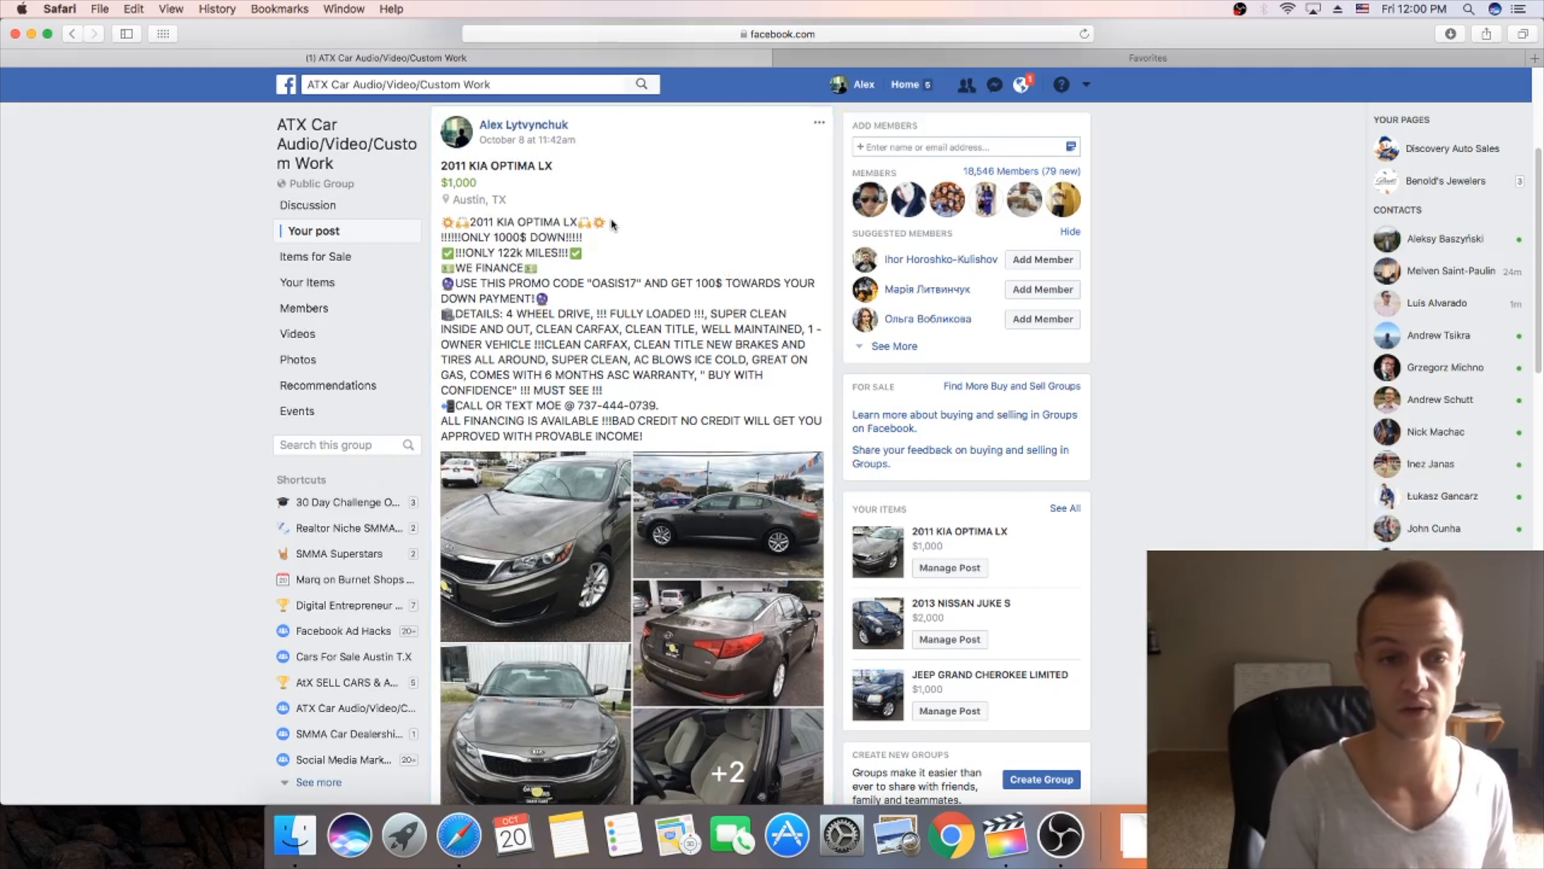
mouse_move(561, 215)
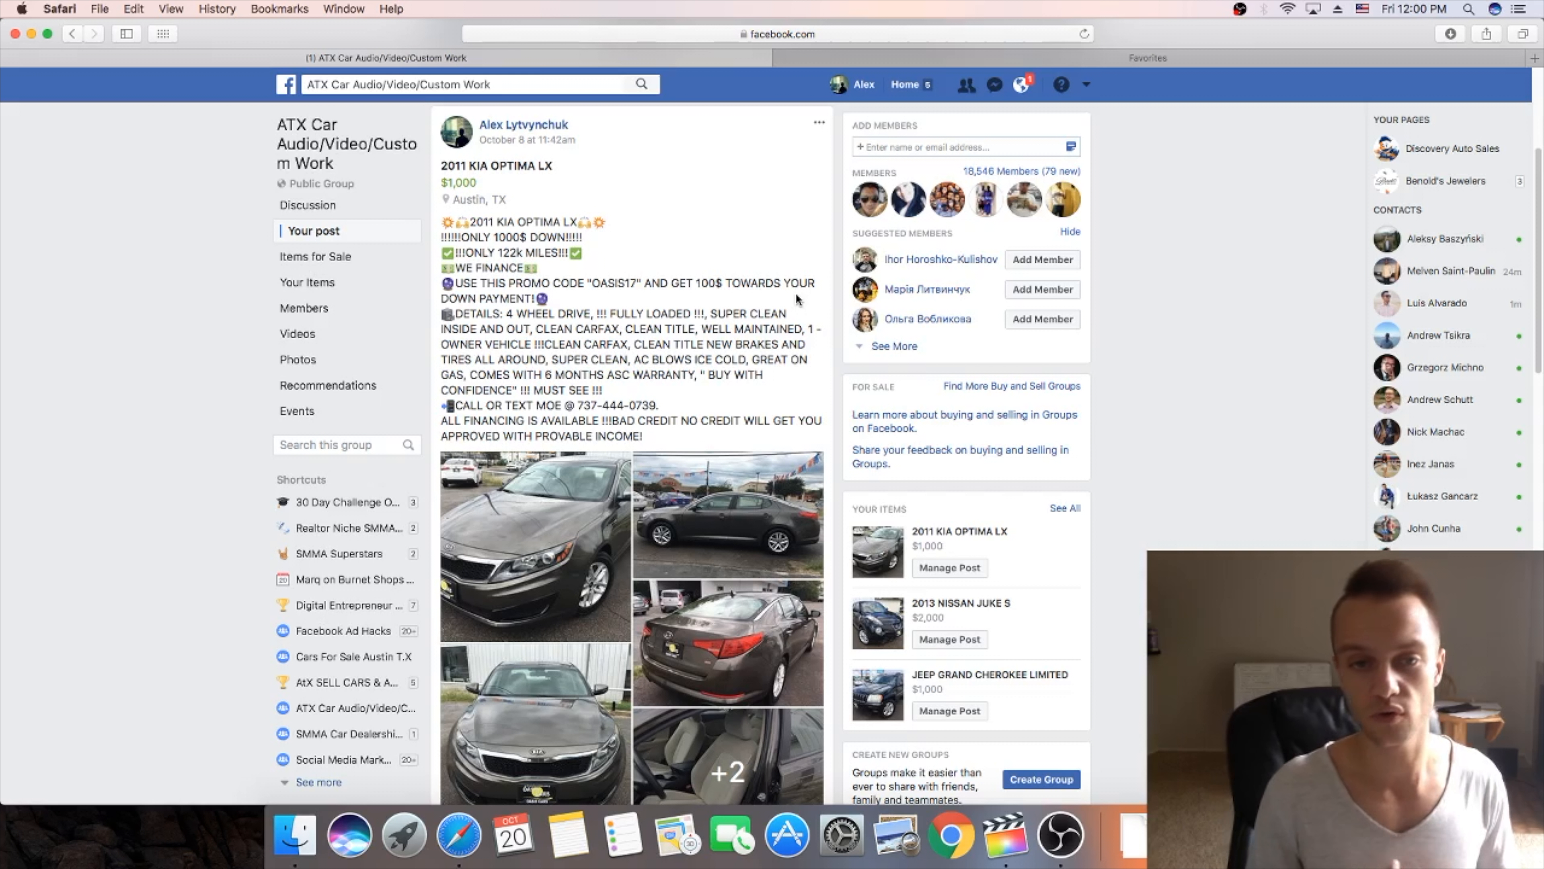
mouse_move(731, 294)
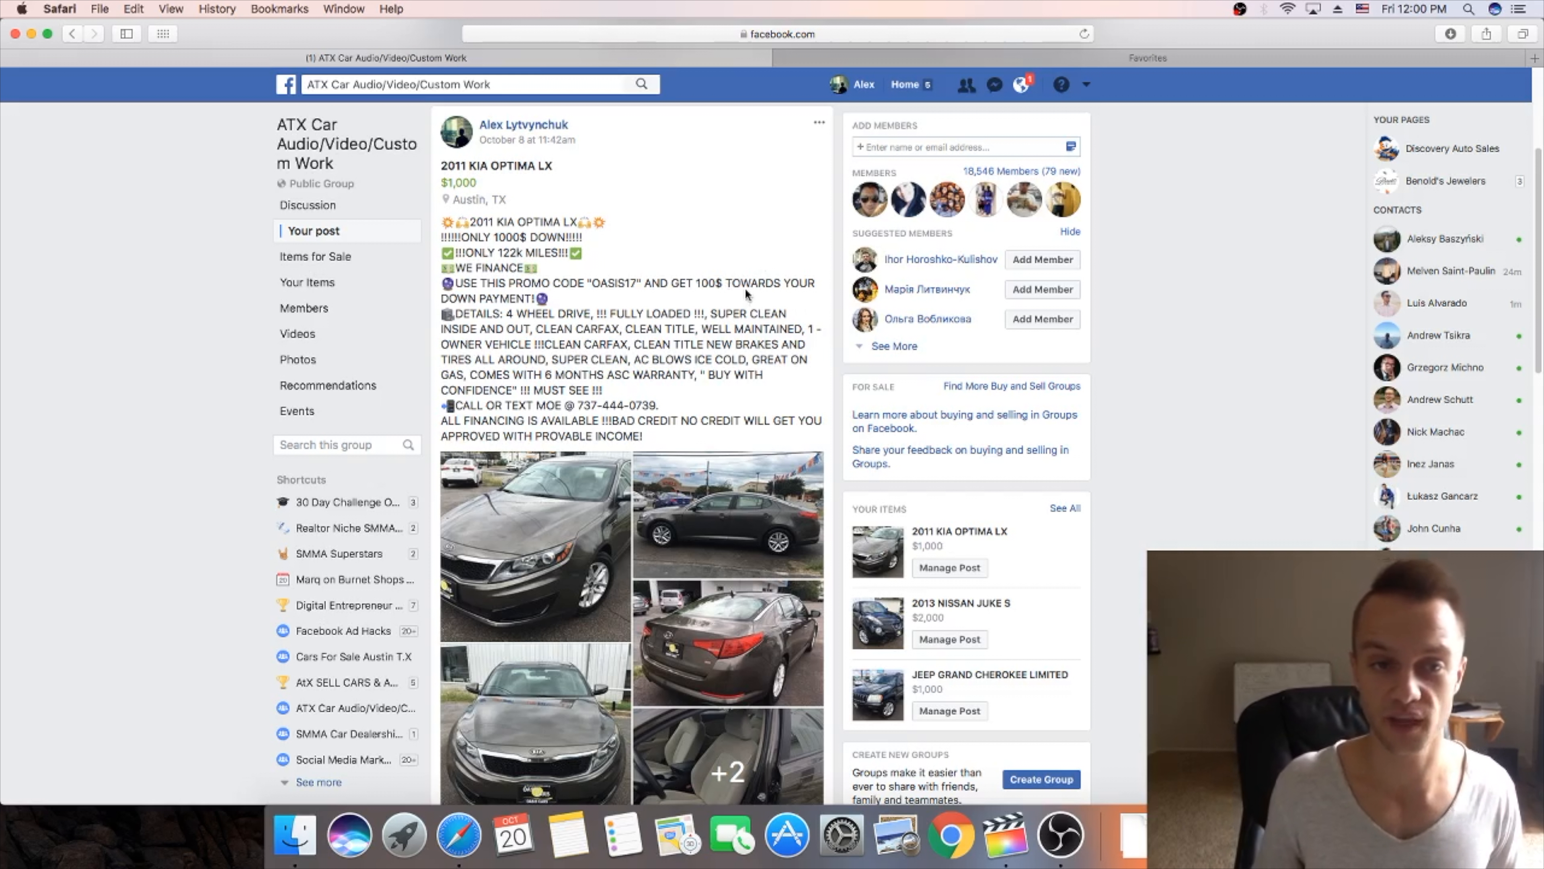
double_click(699, 284)
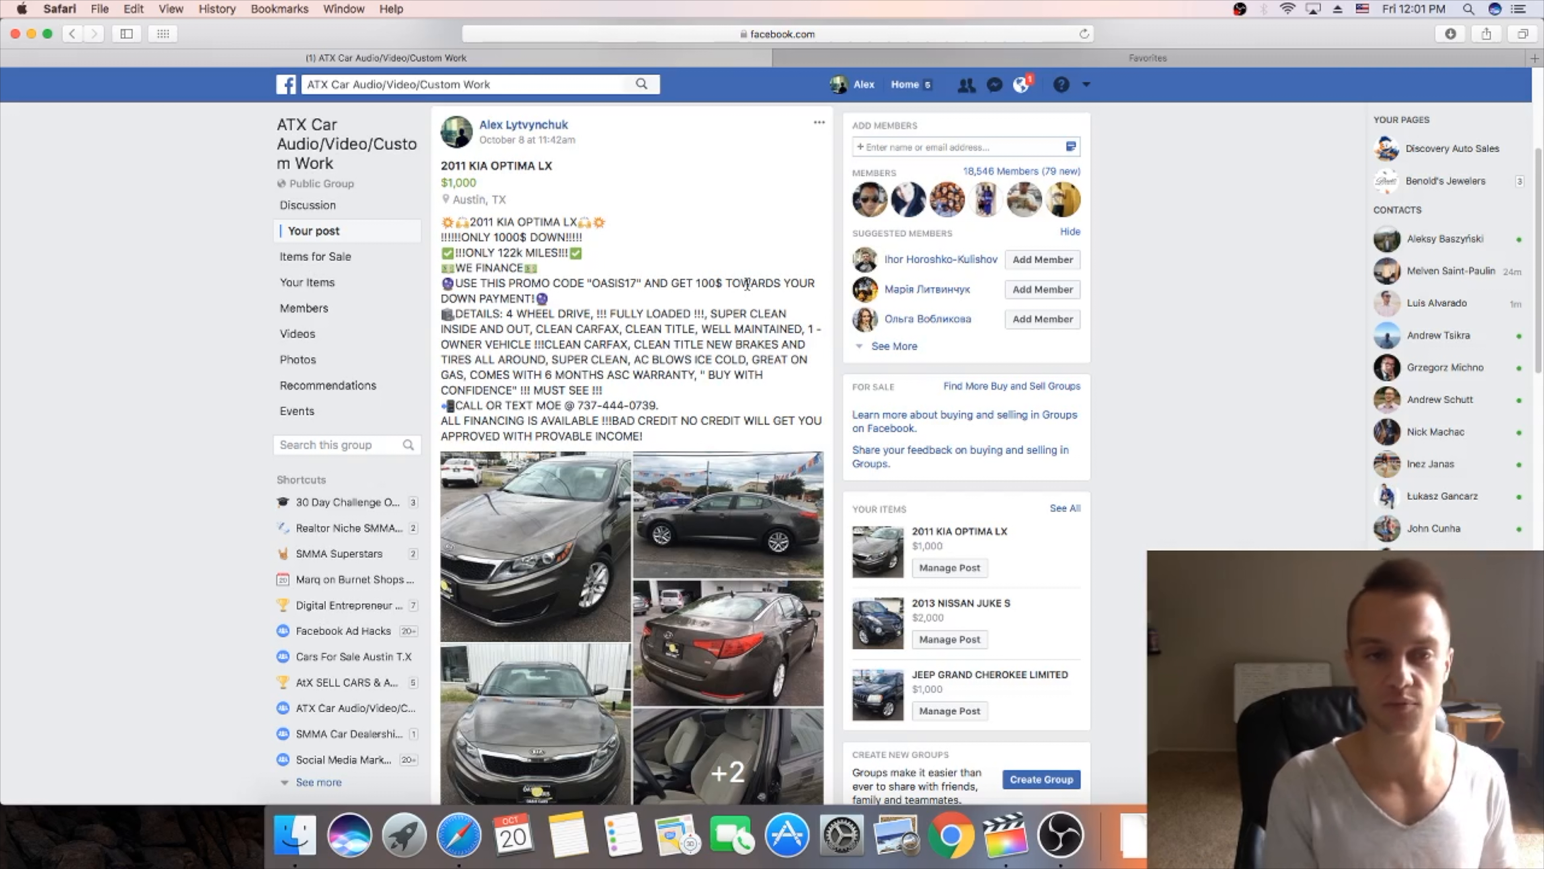
mouse_move(742, 259)
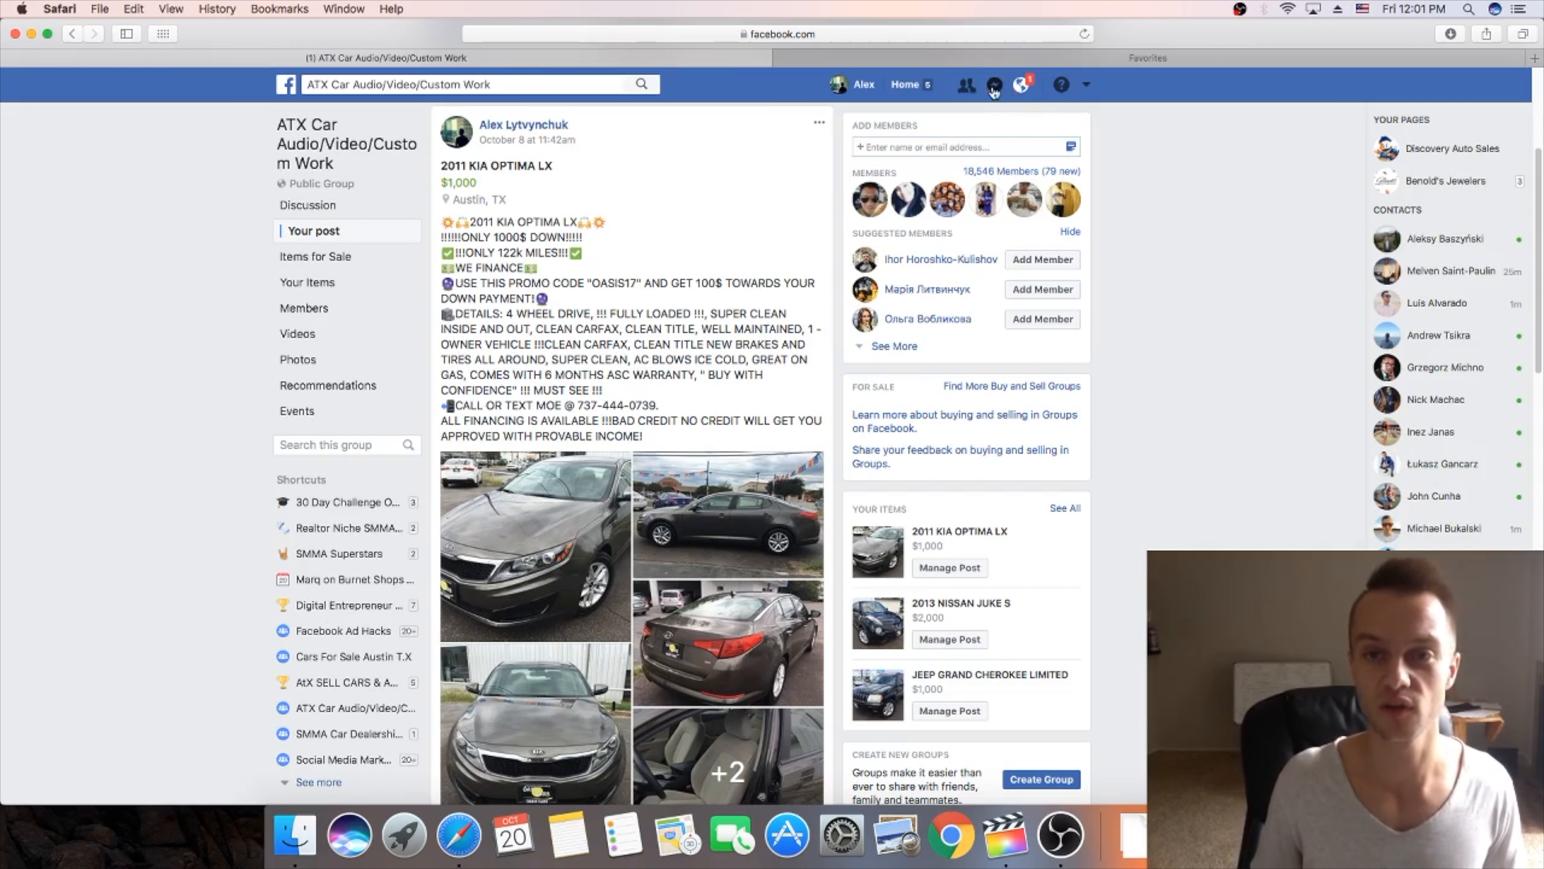
click(996, 84)
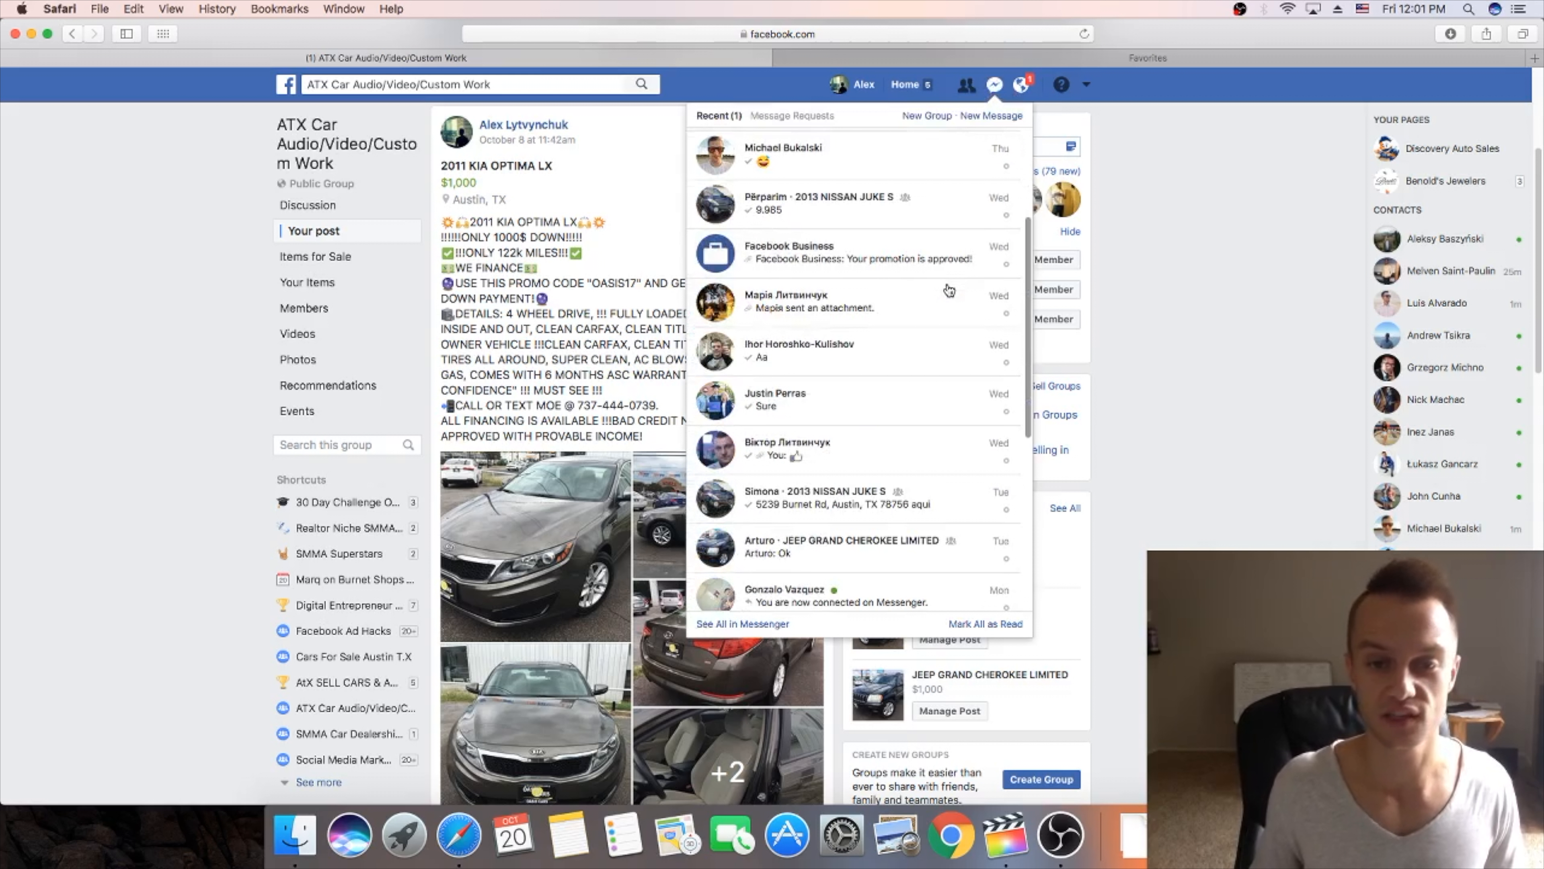
scroll(down, 3)
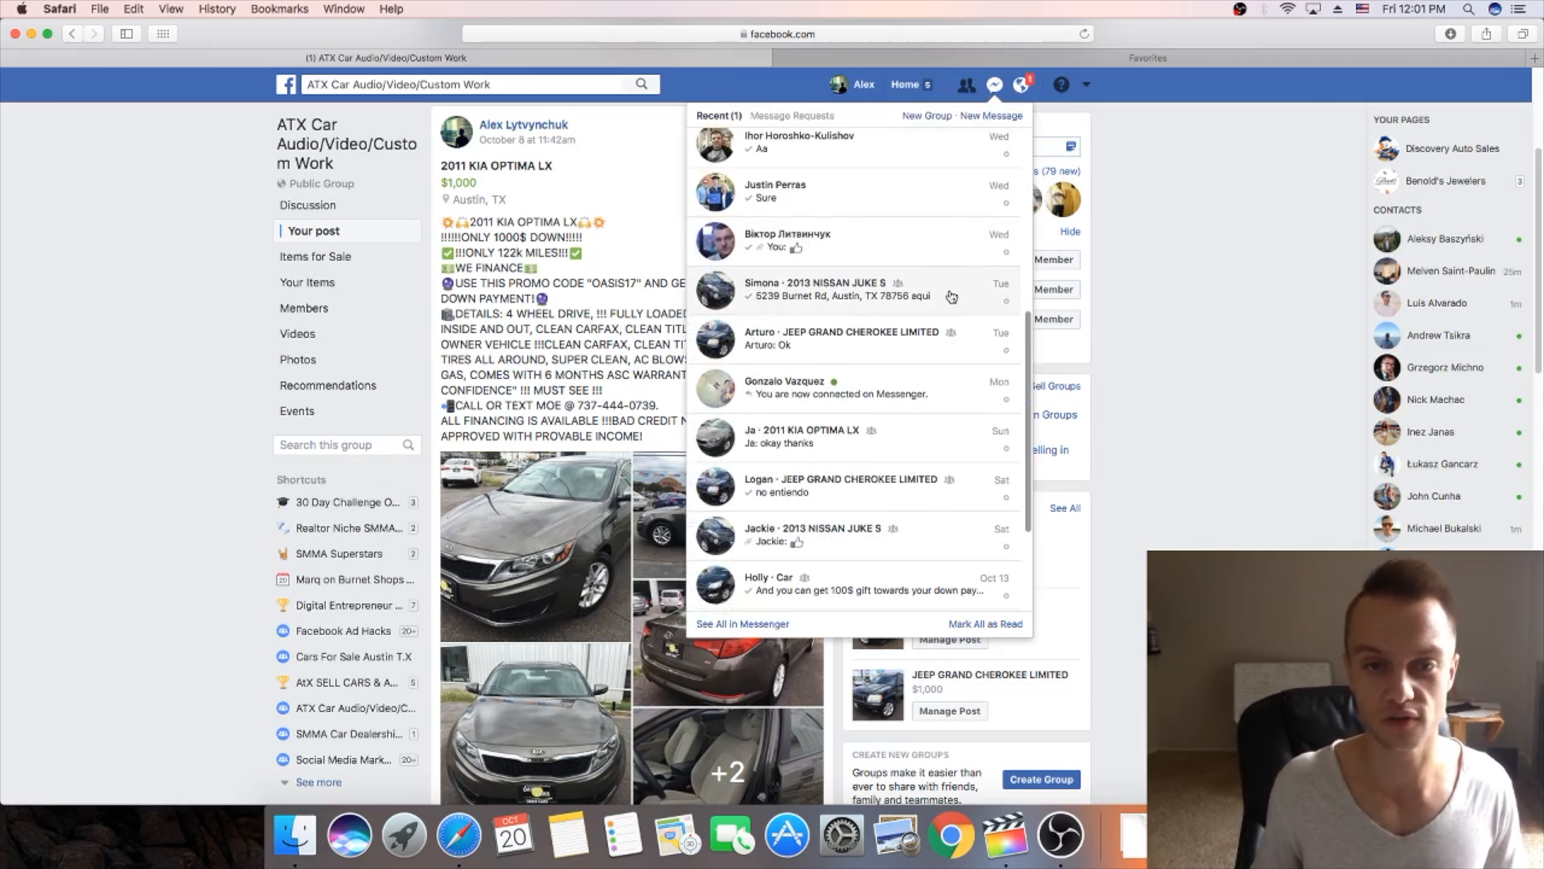
scroll(down, 3)
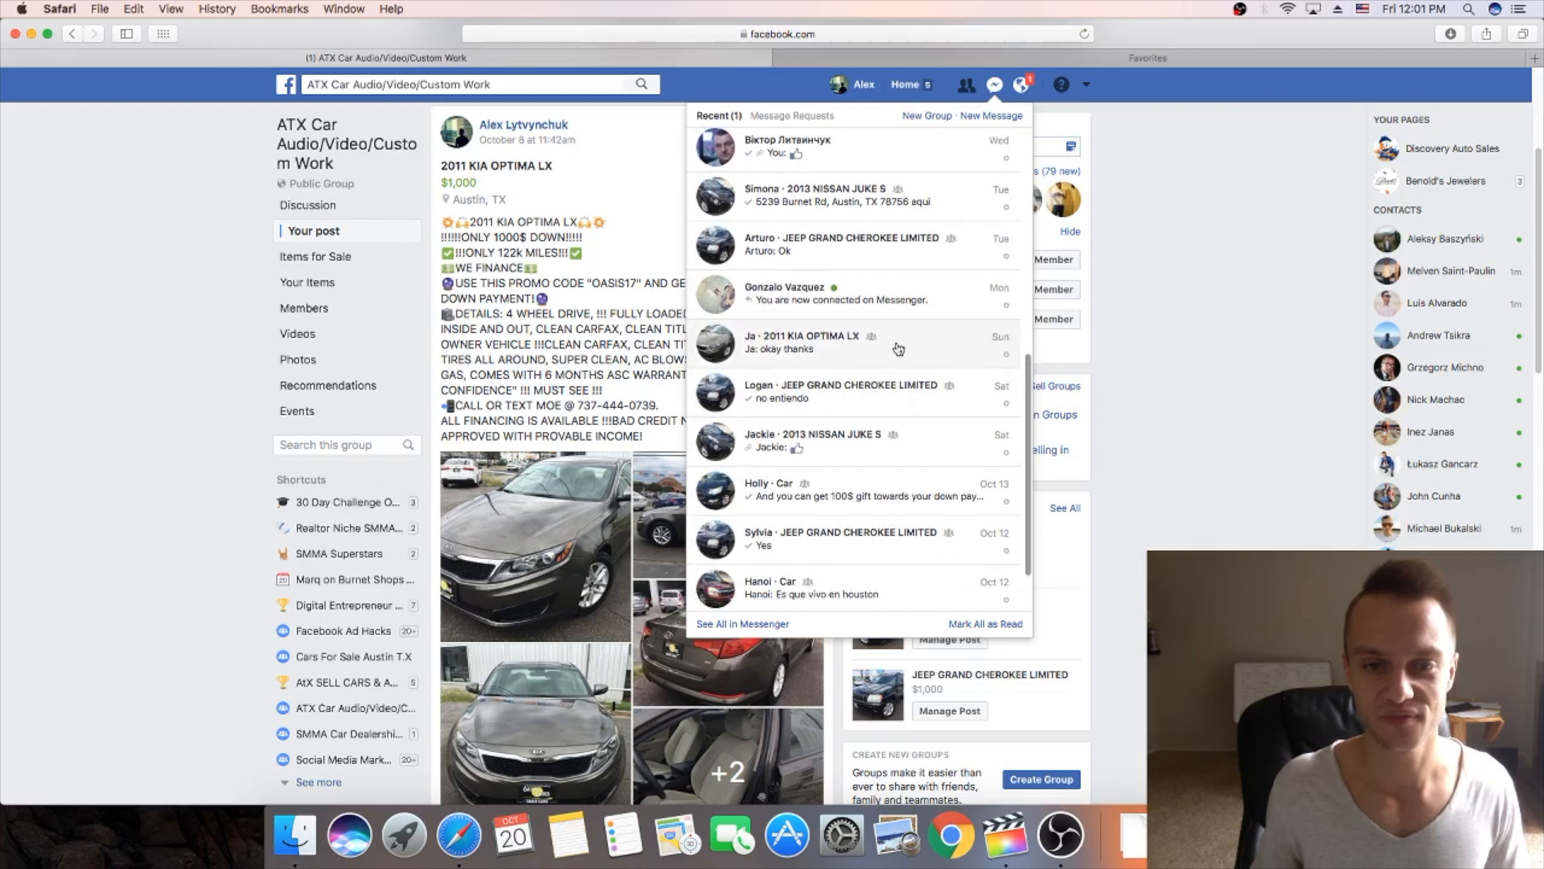
scroll(down, 3)
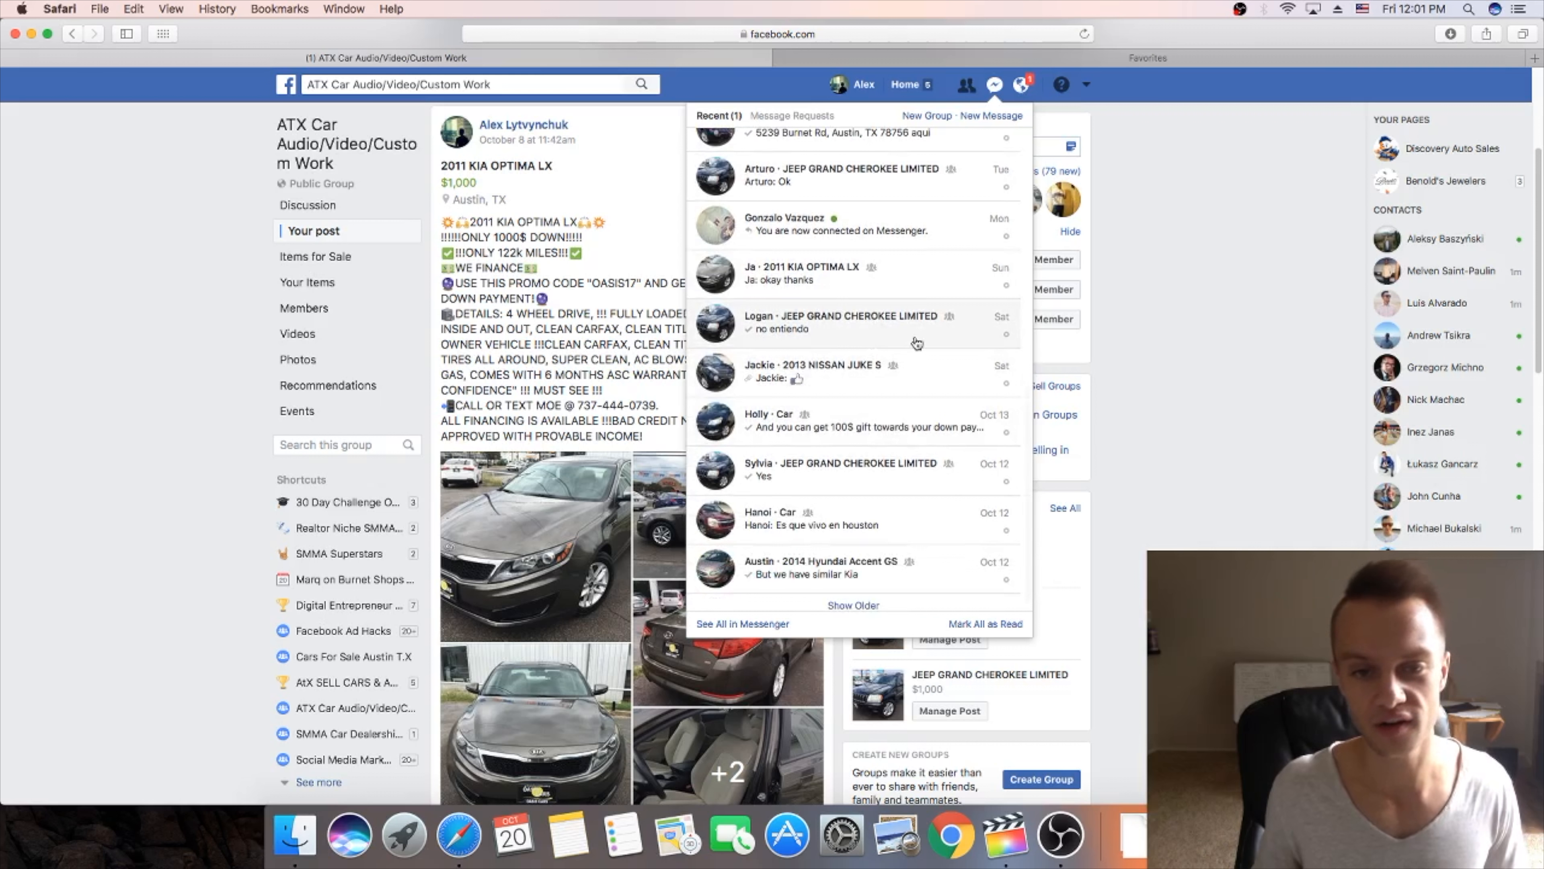
scroll(down, 3)
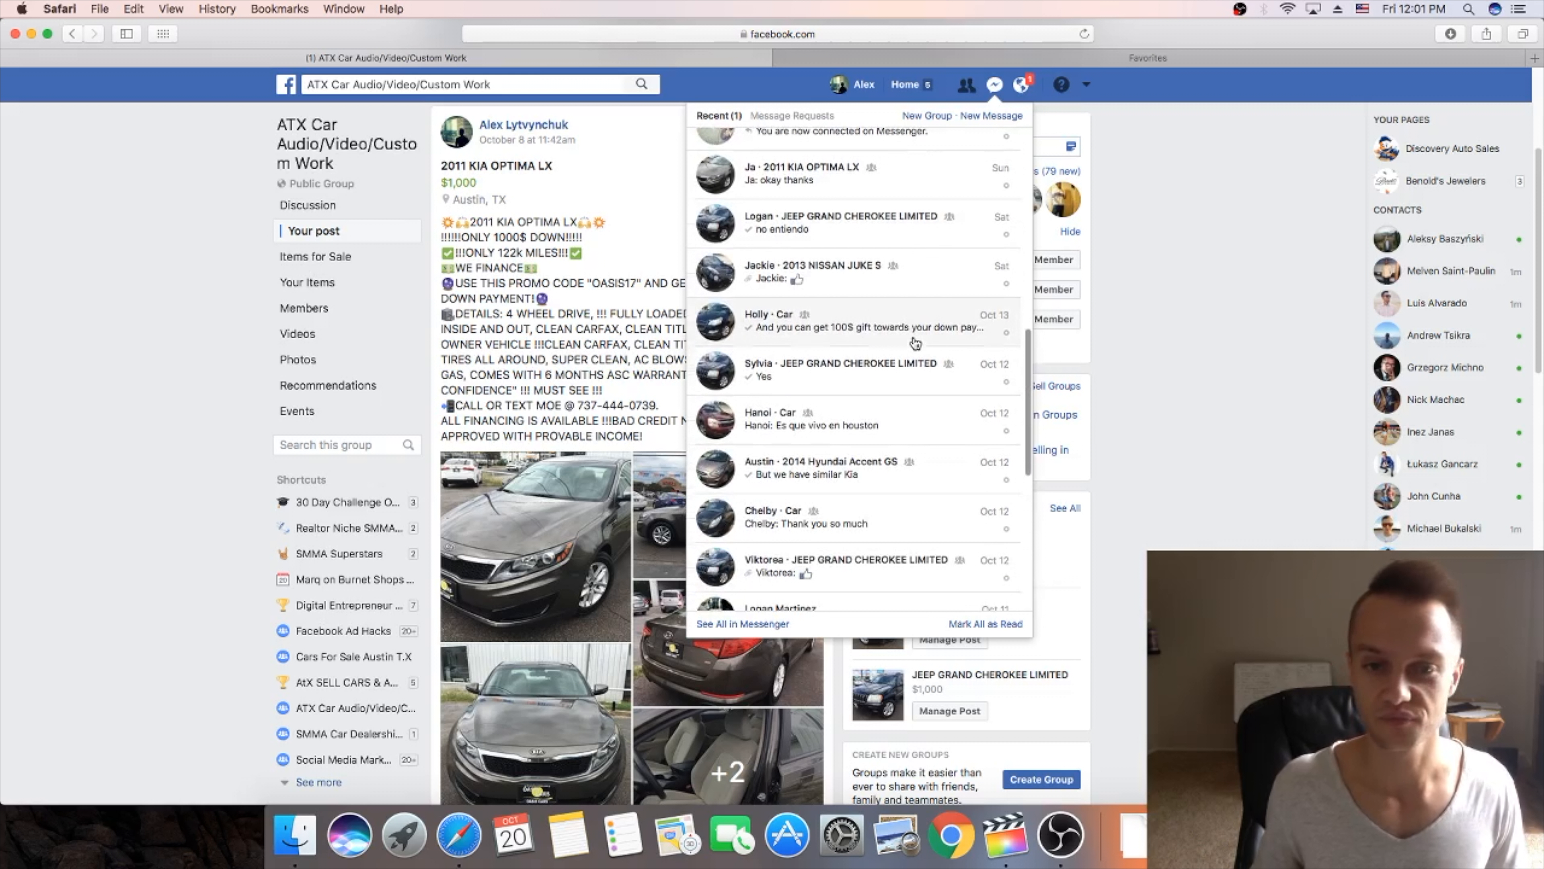
mouse_move(890, 401)
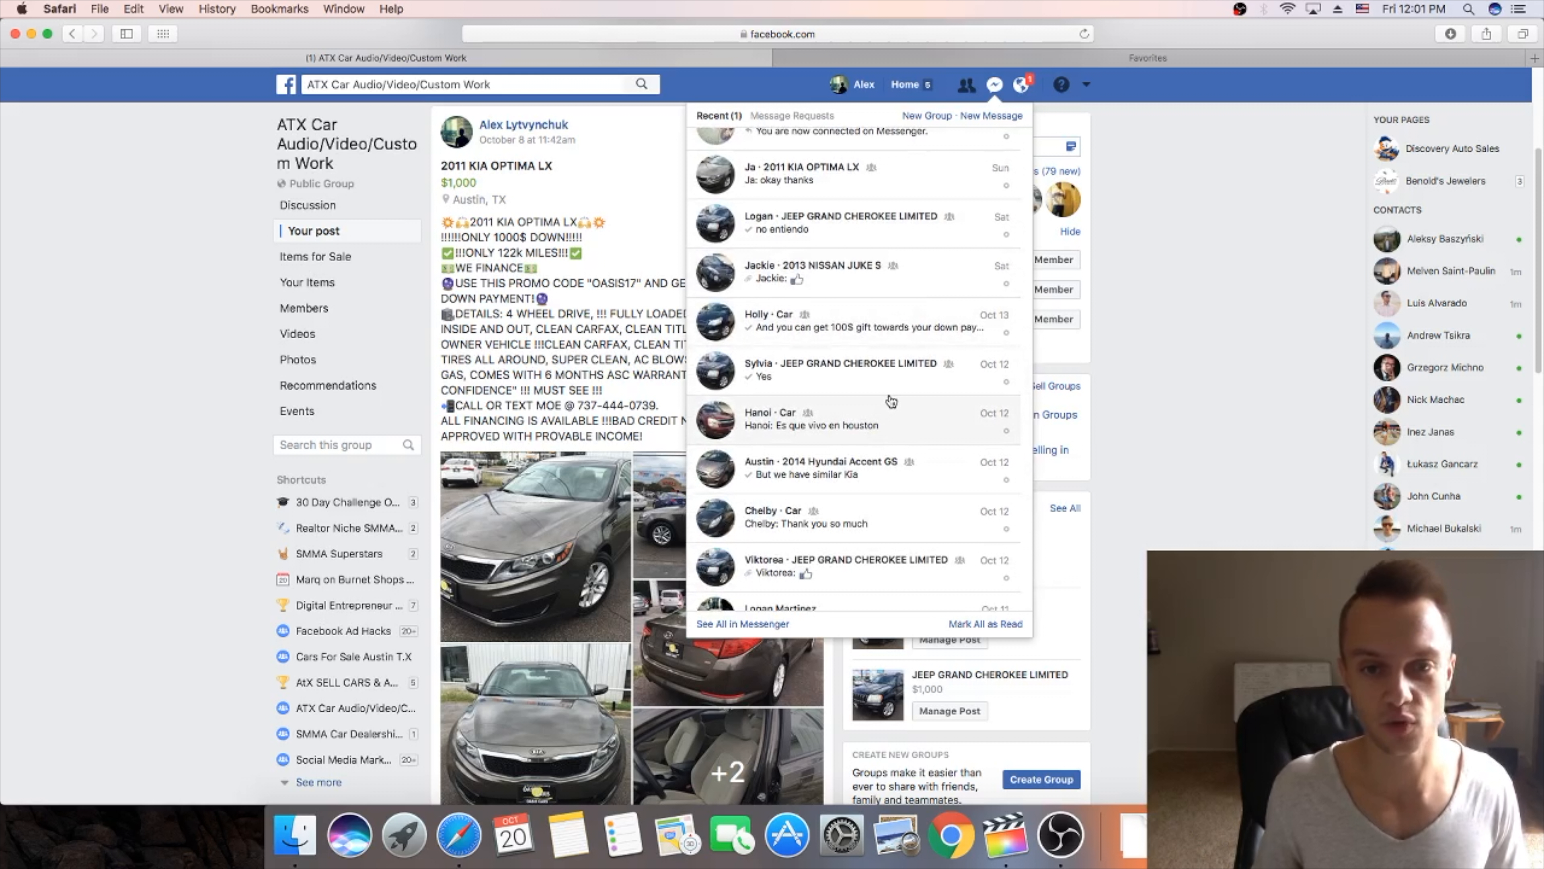
scroll(down, 3)
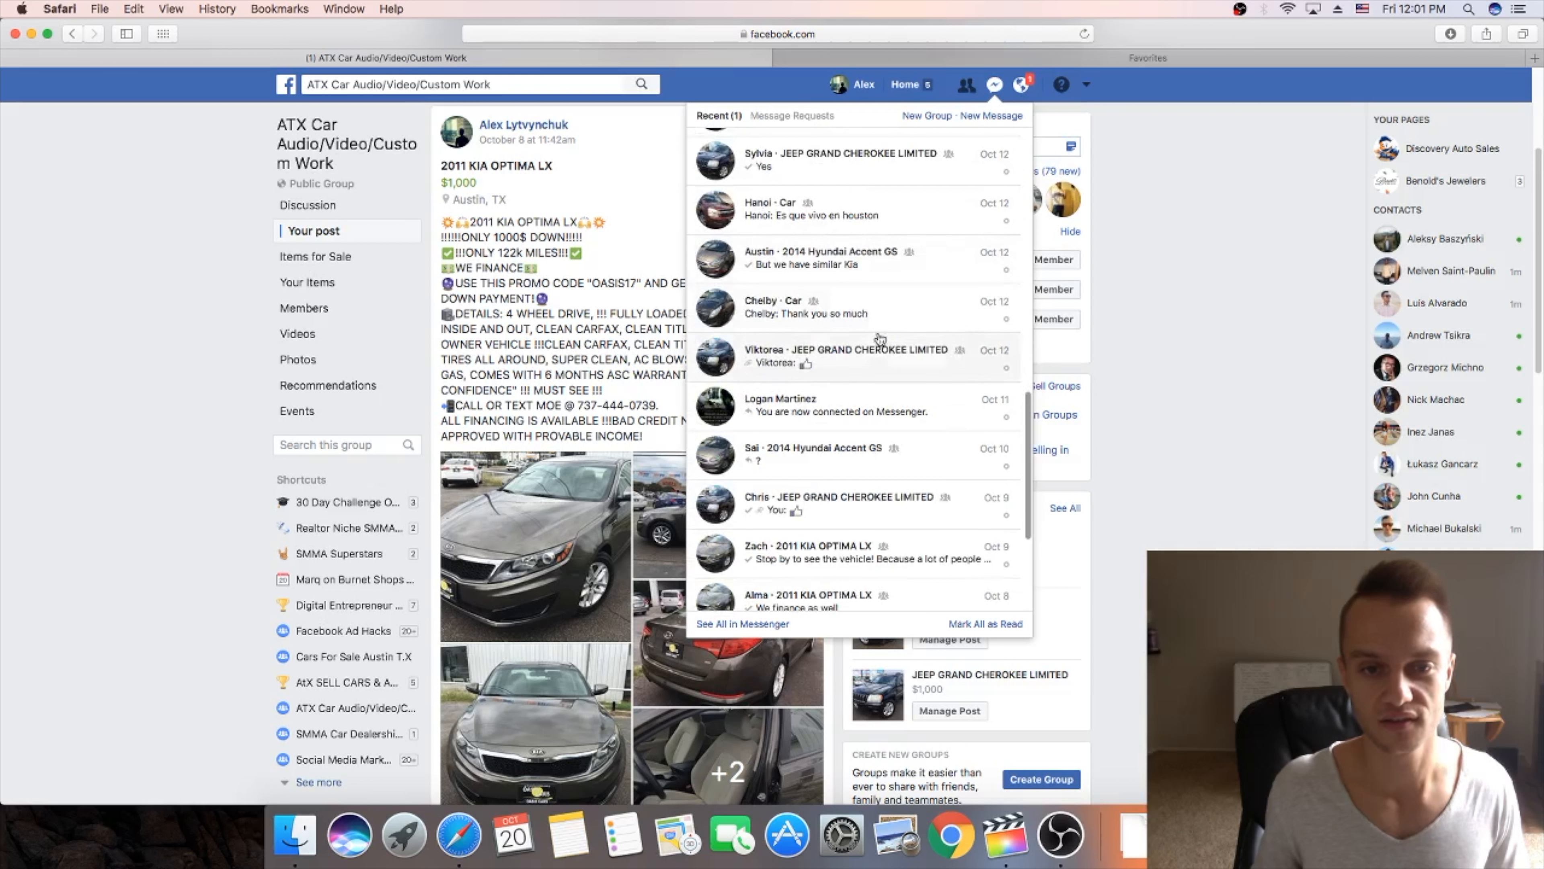
scroll(down, 3)
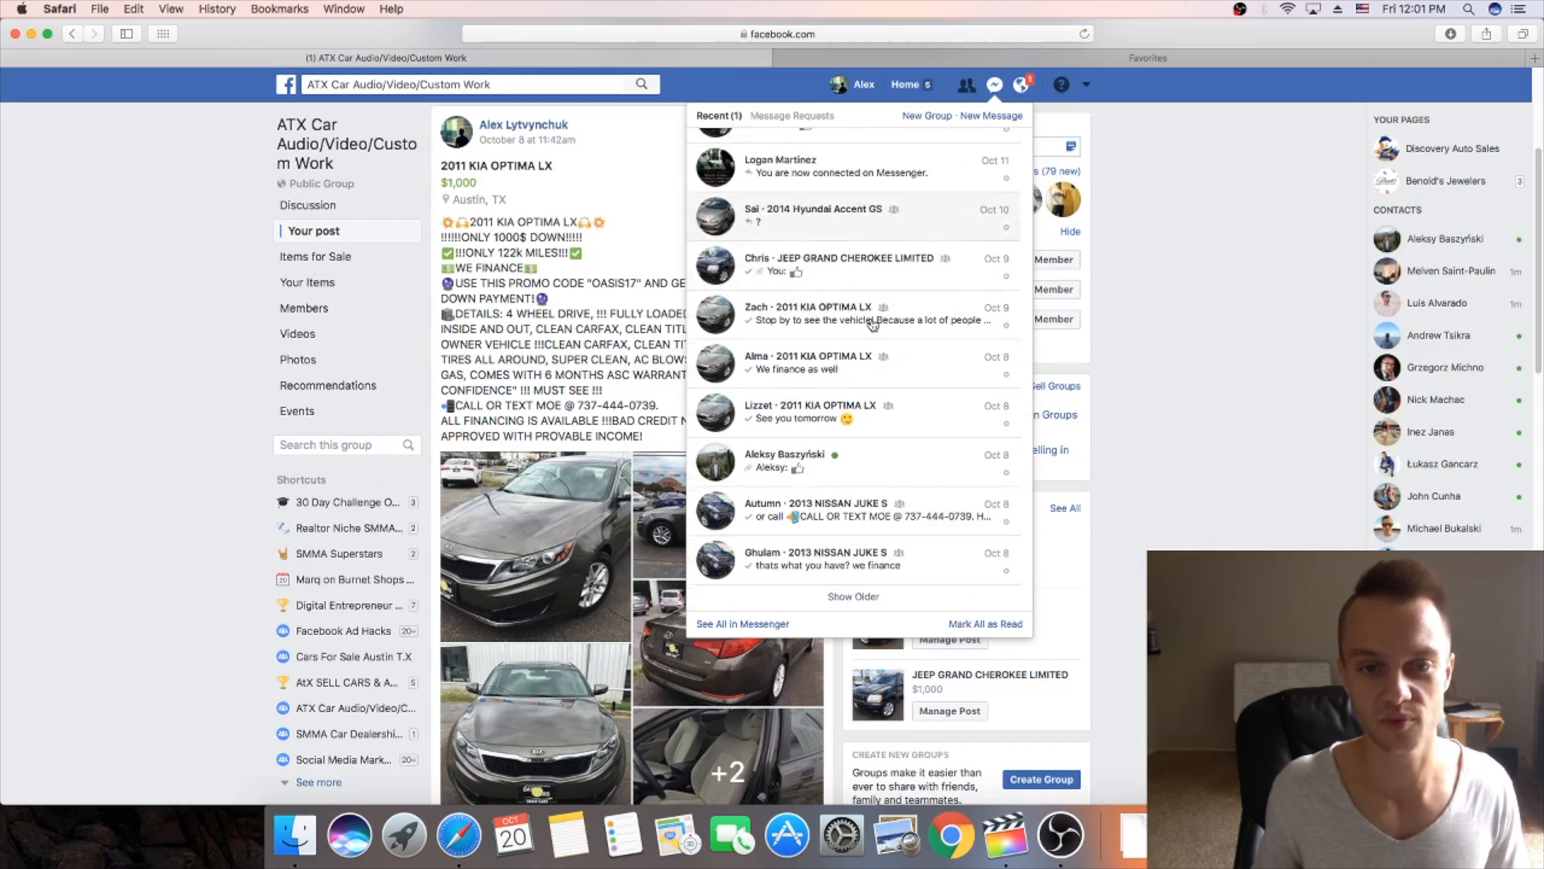
scroll(down, 3)
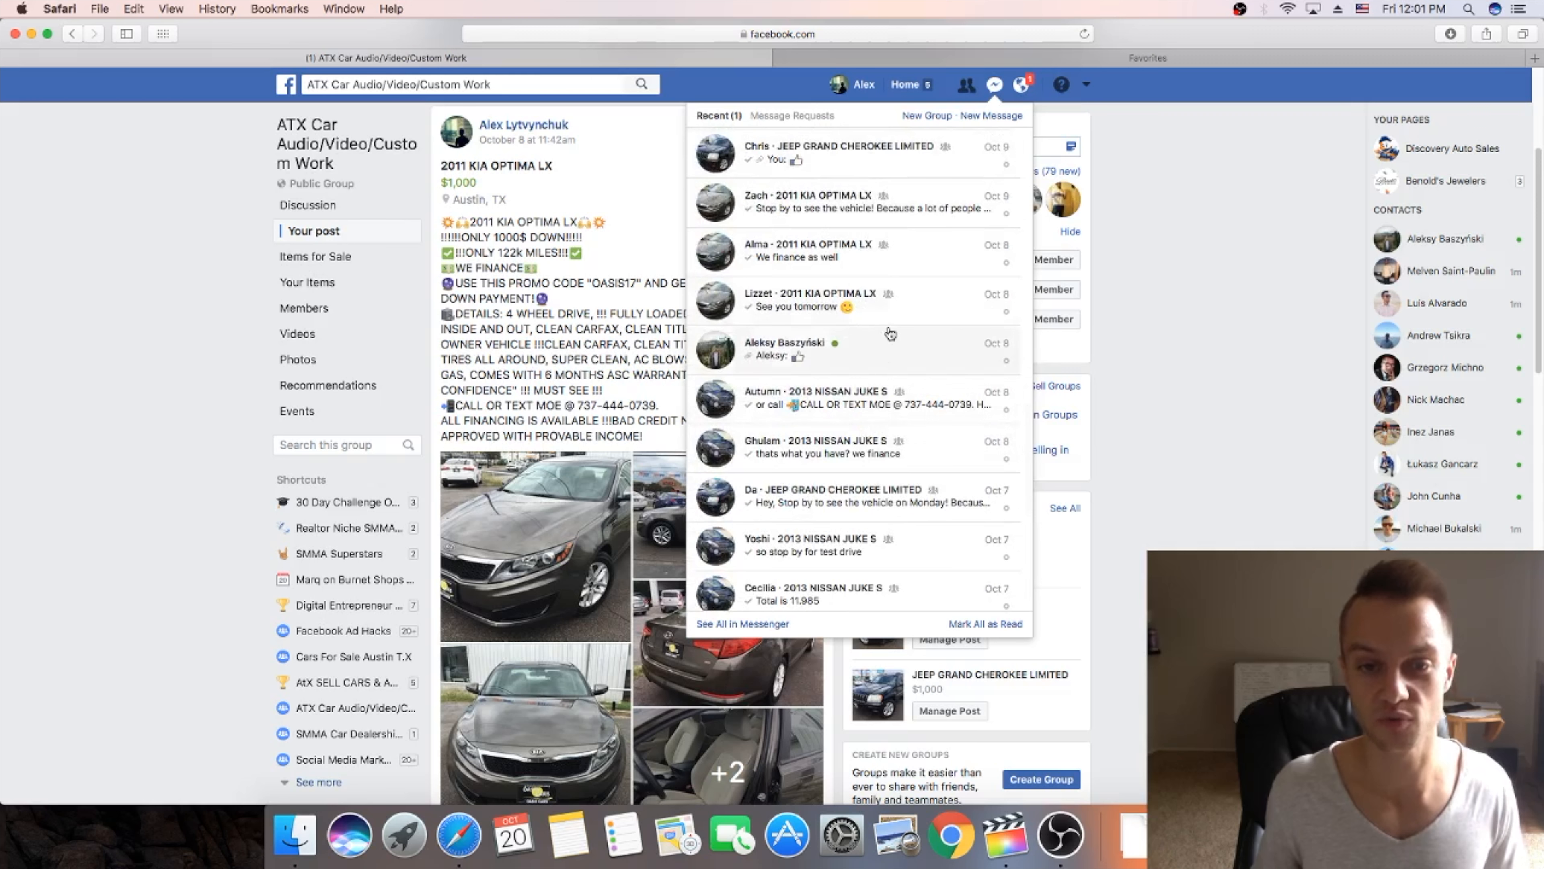
scroll(down, 3)
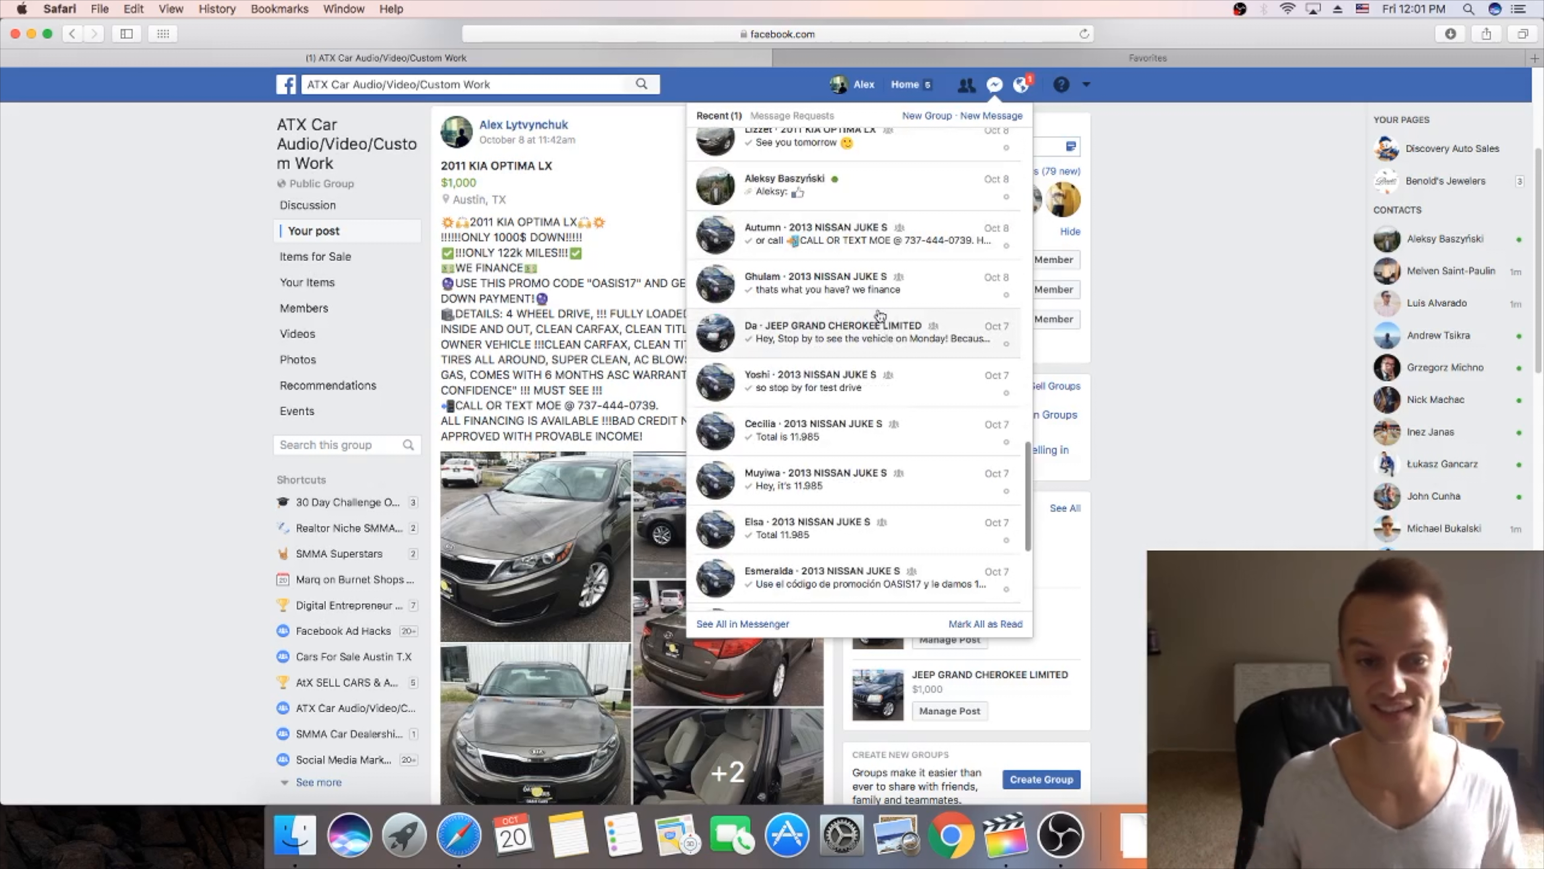
scroll(down, 3)
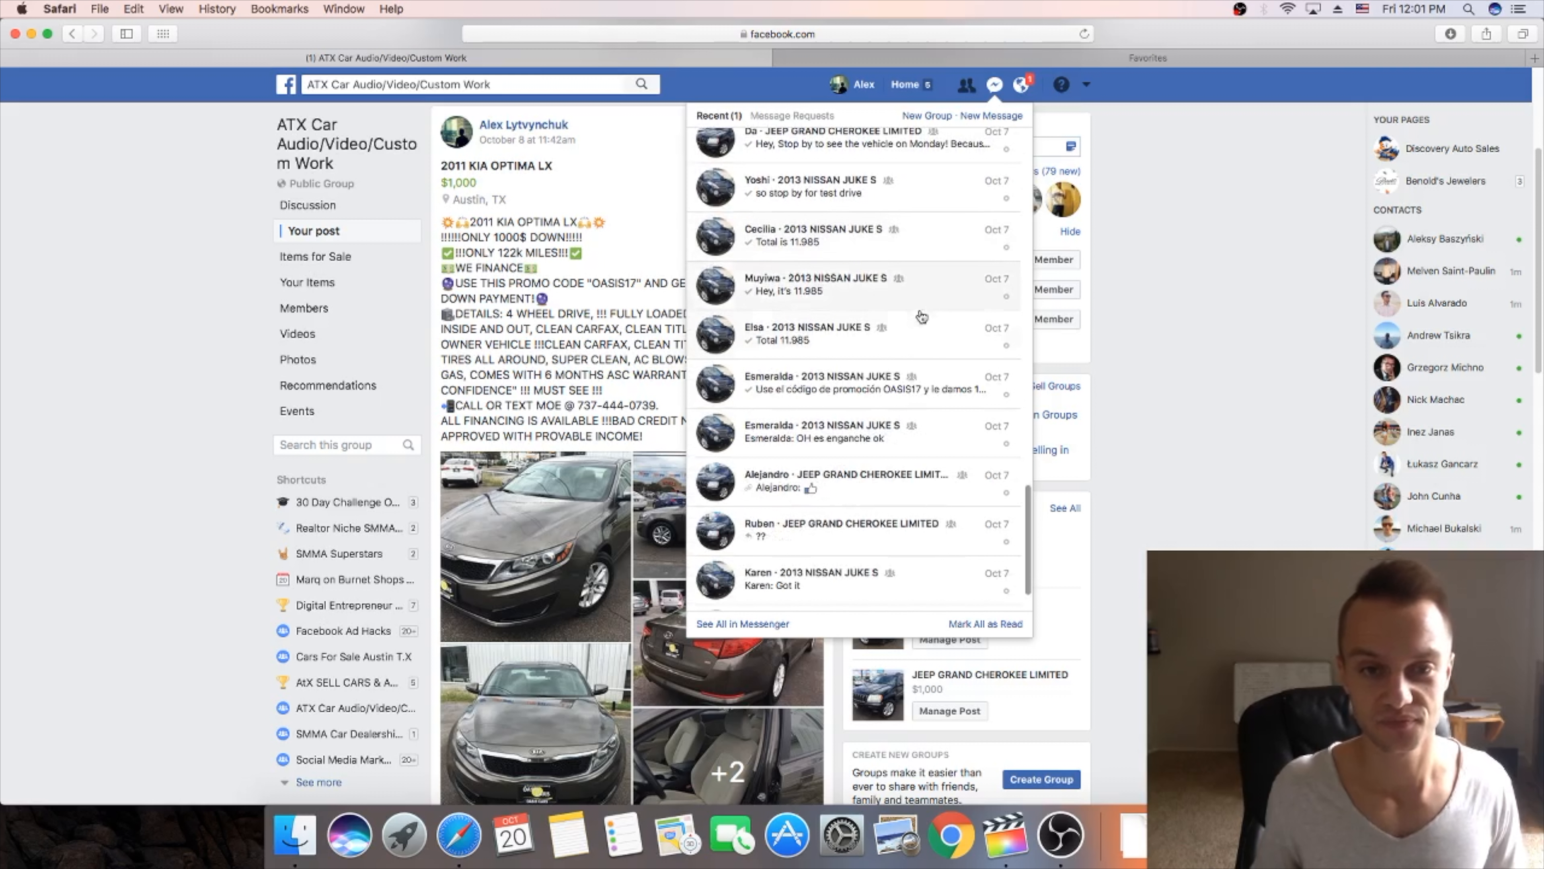
scroll(down, 3)
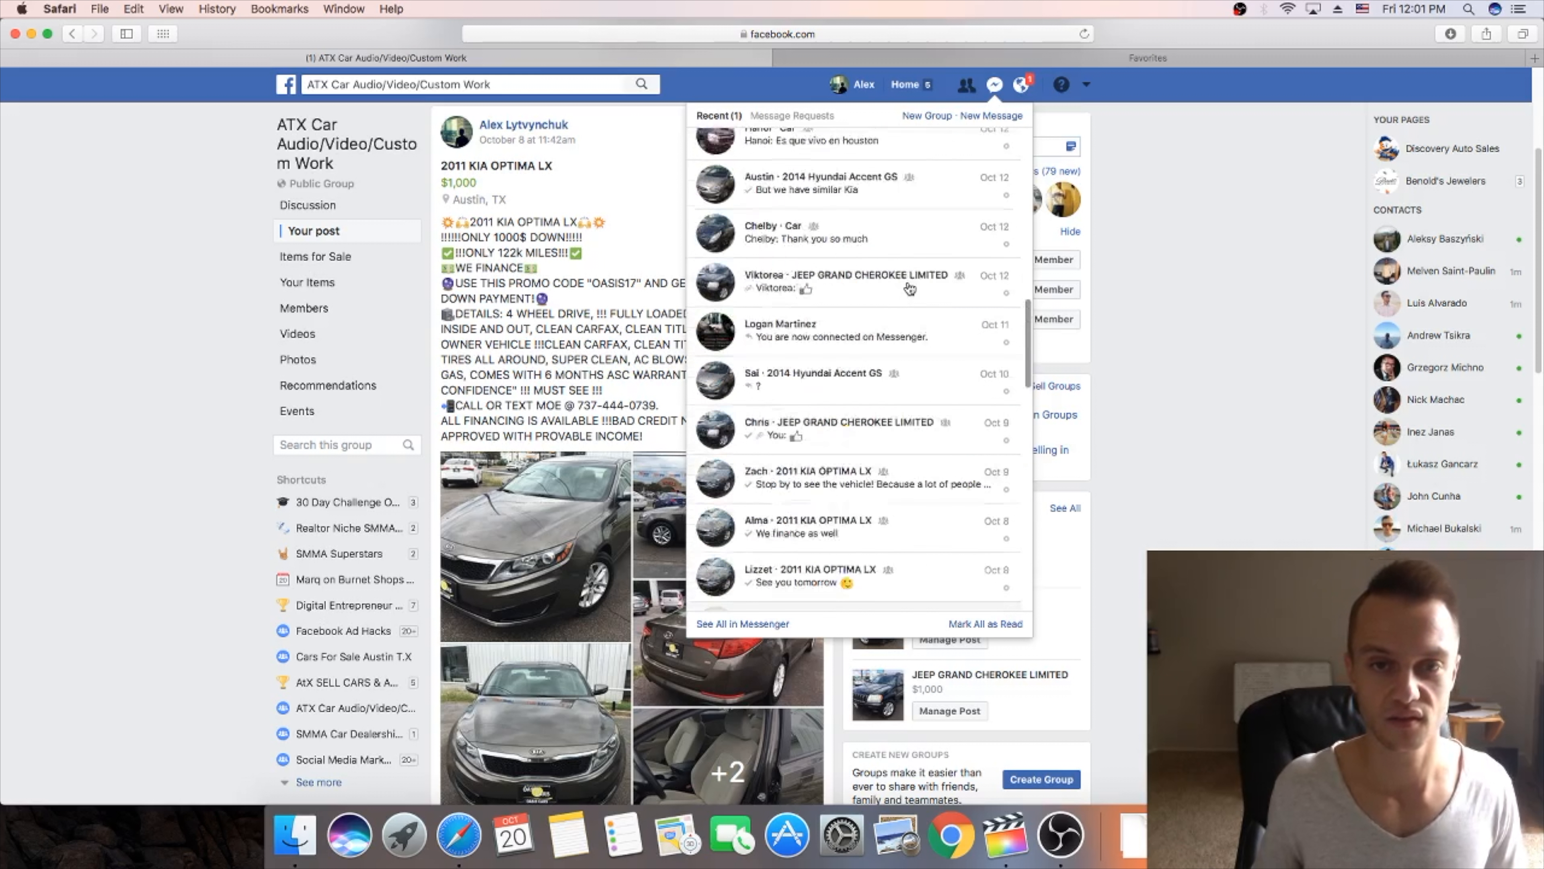
click(1203, 207)
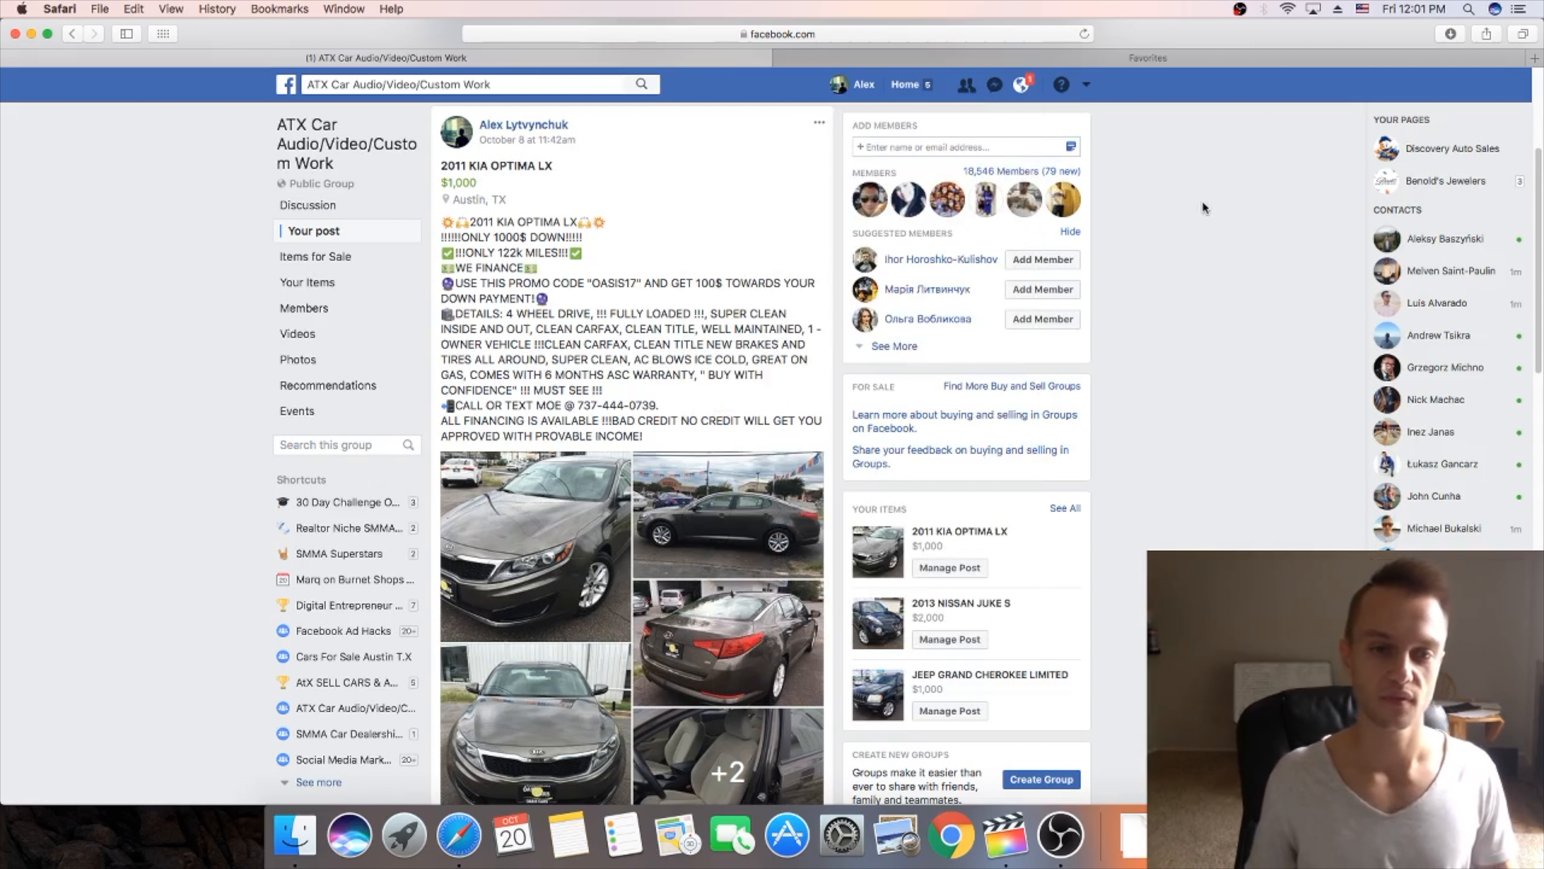
mouse_move(1199, 216)
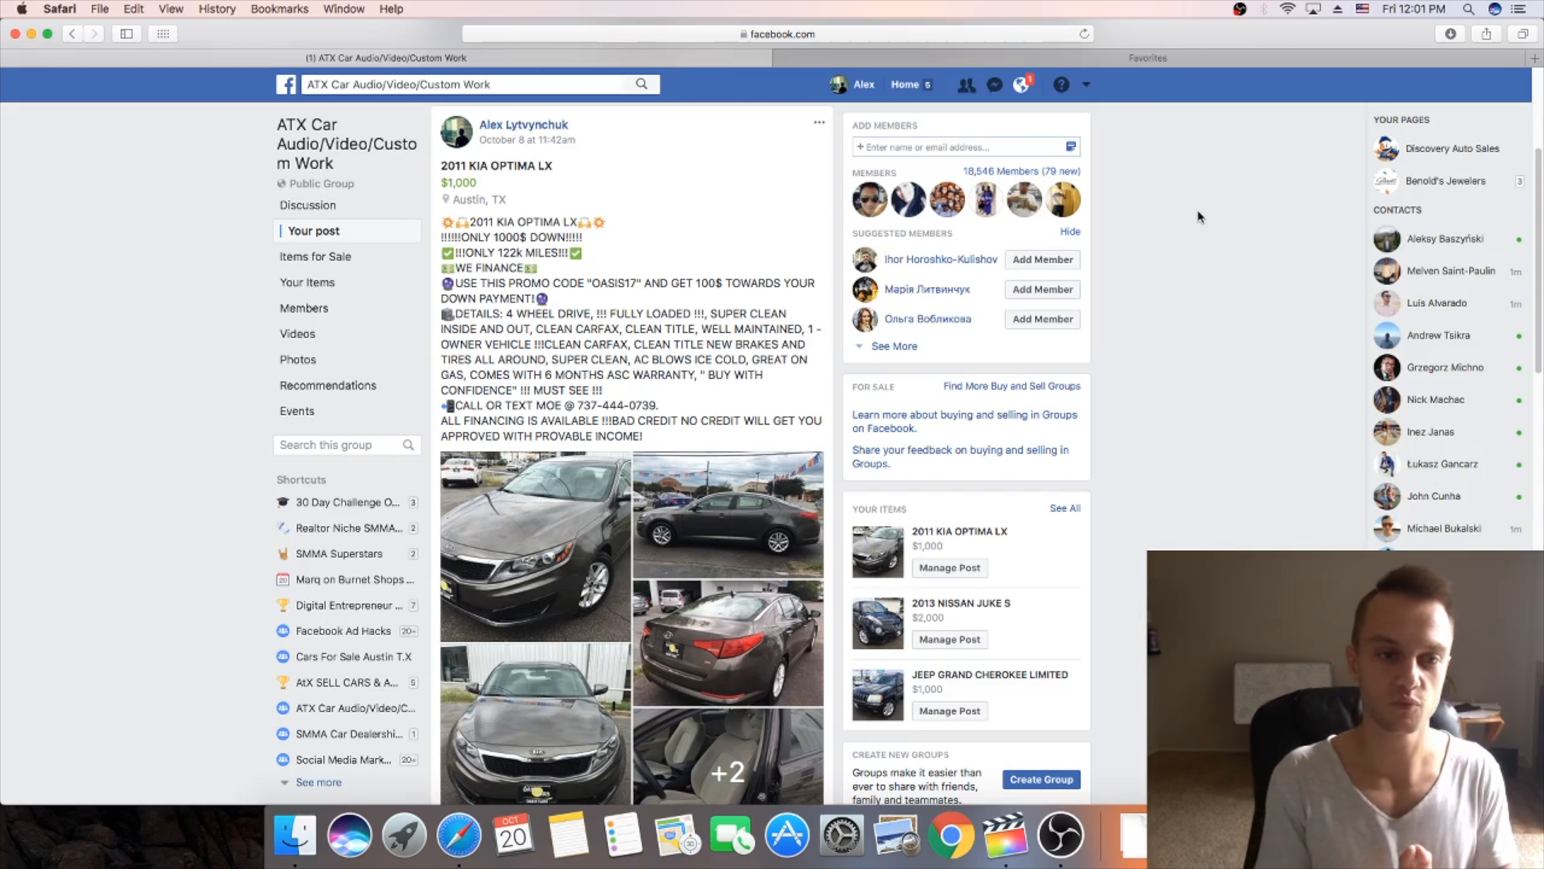